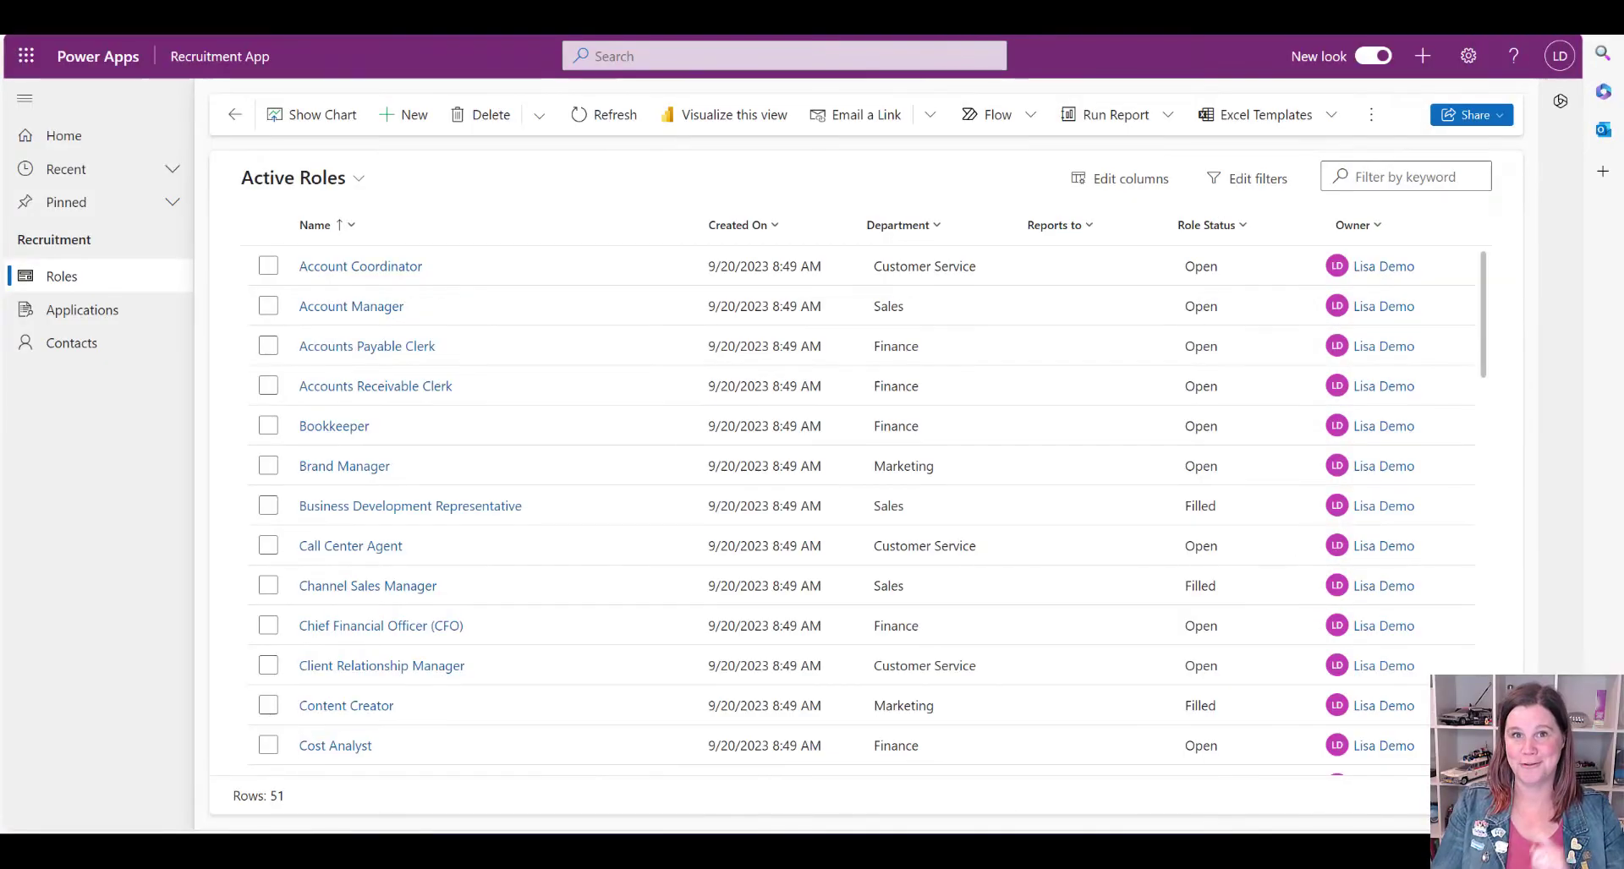
Step: Show the Recruitment solution's more-options menu offering Switch to classic
click(278, 306)
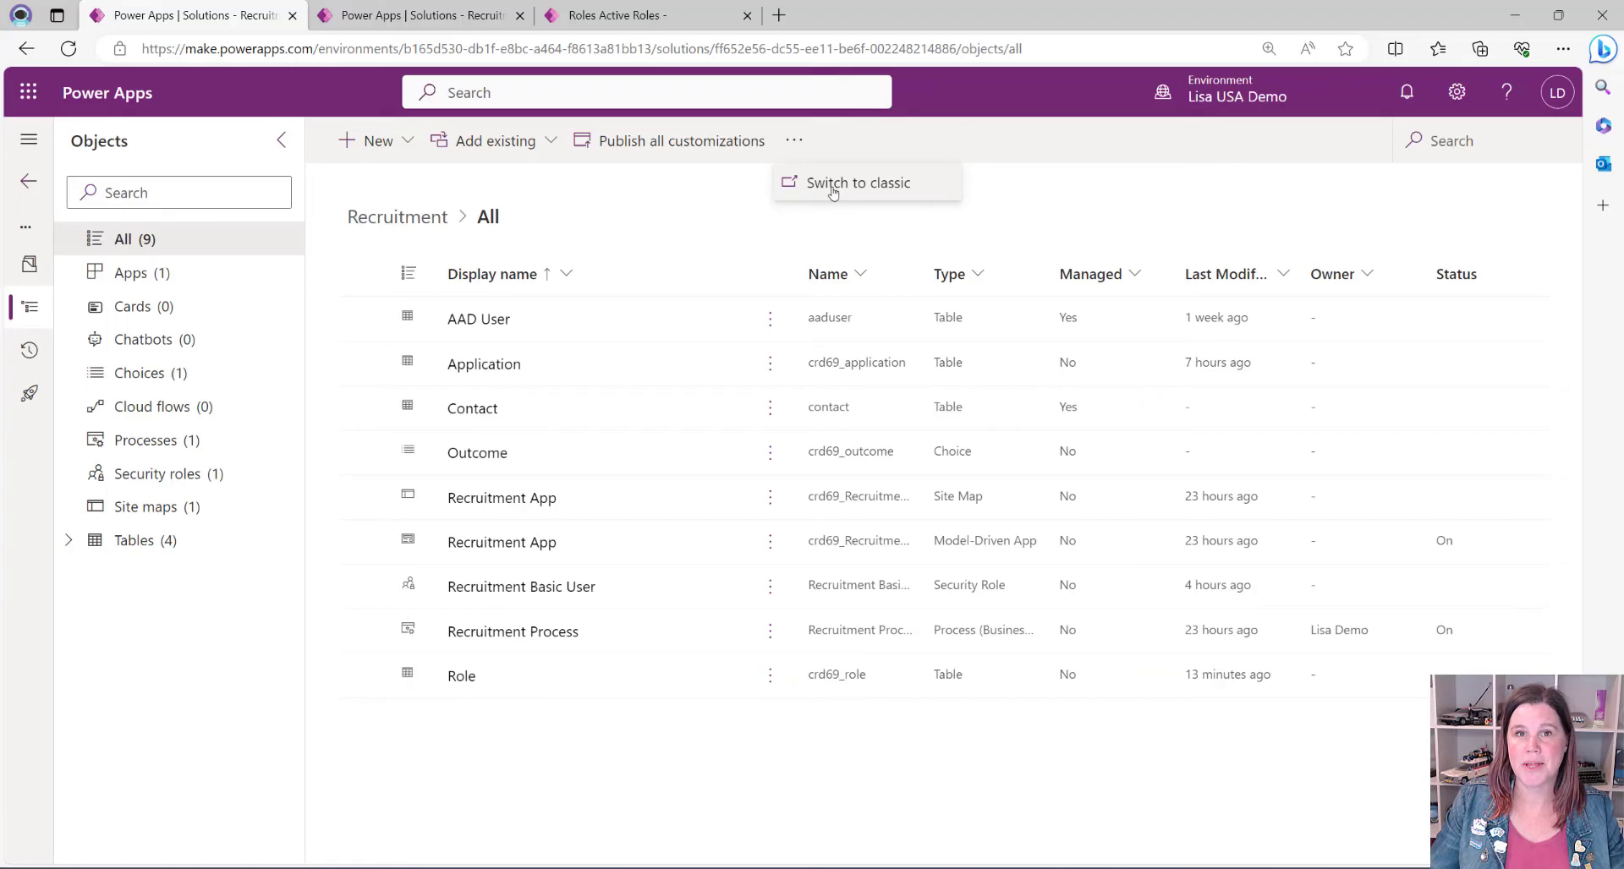
Step: Switch to the classic solution editor and load the Role entity's definition
click(857, 182)
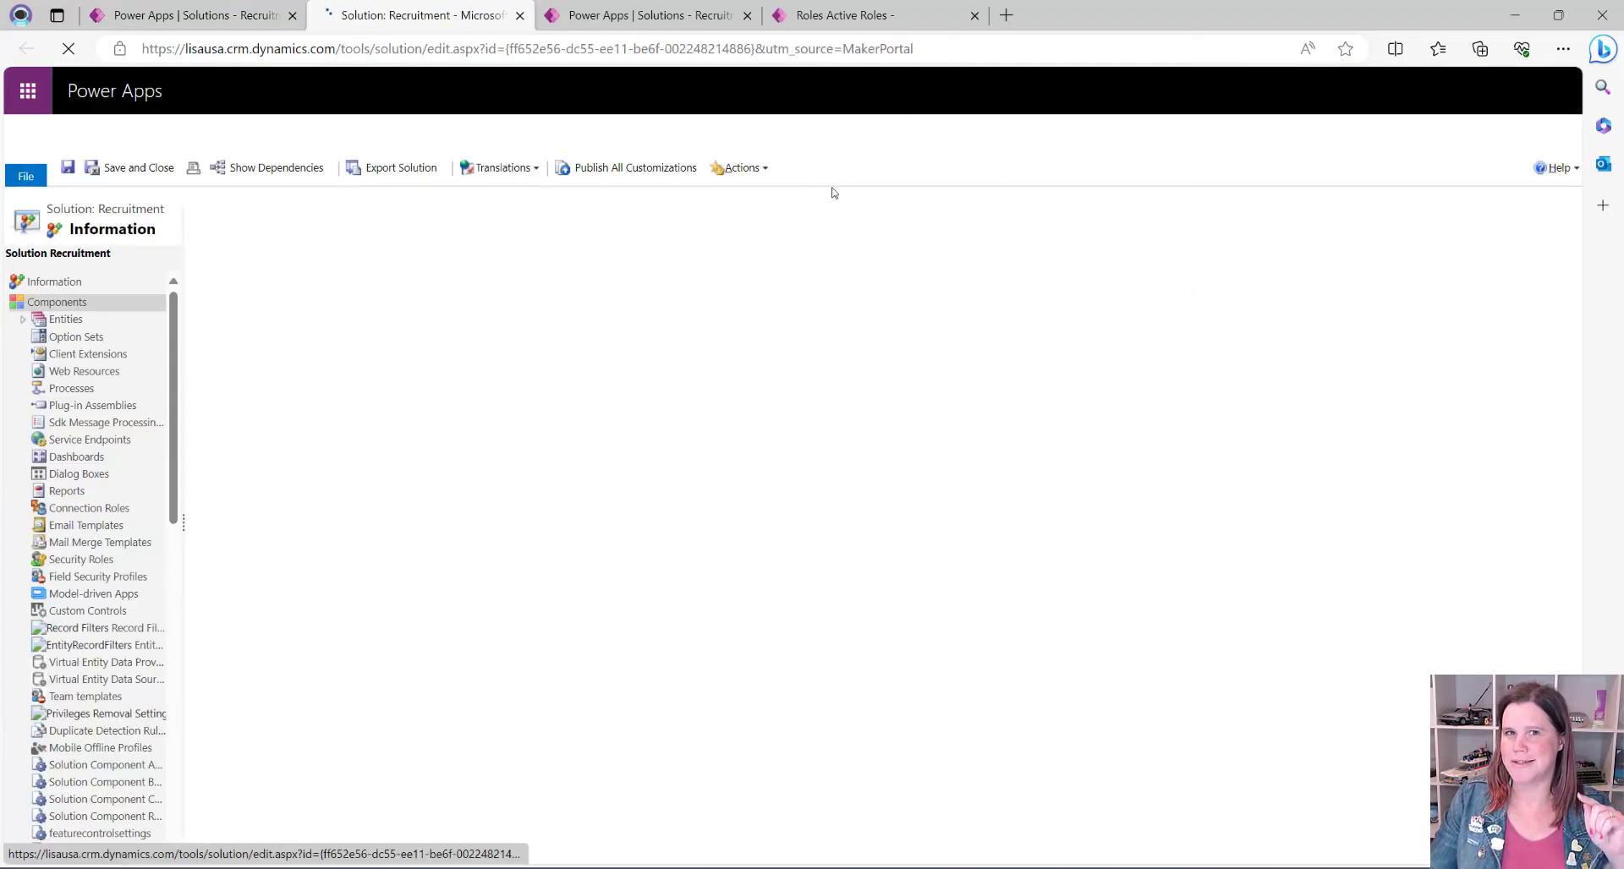
click(57, 301)
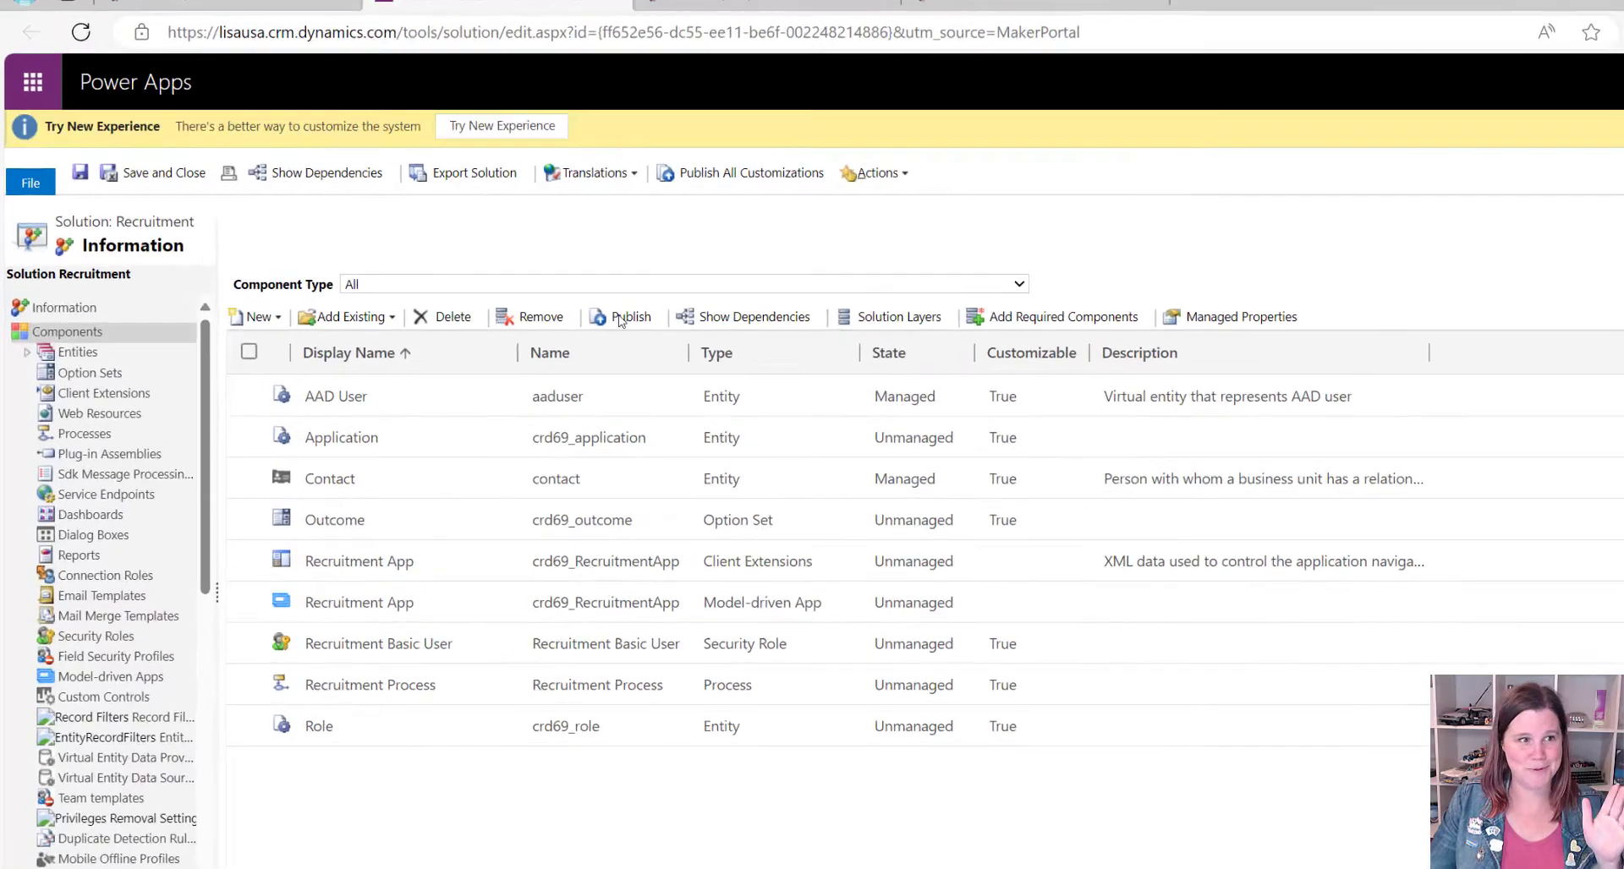
click(76, 352)
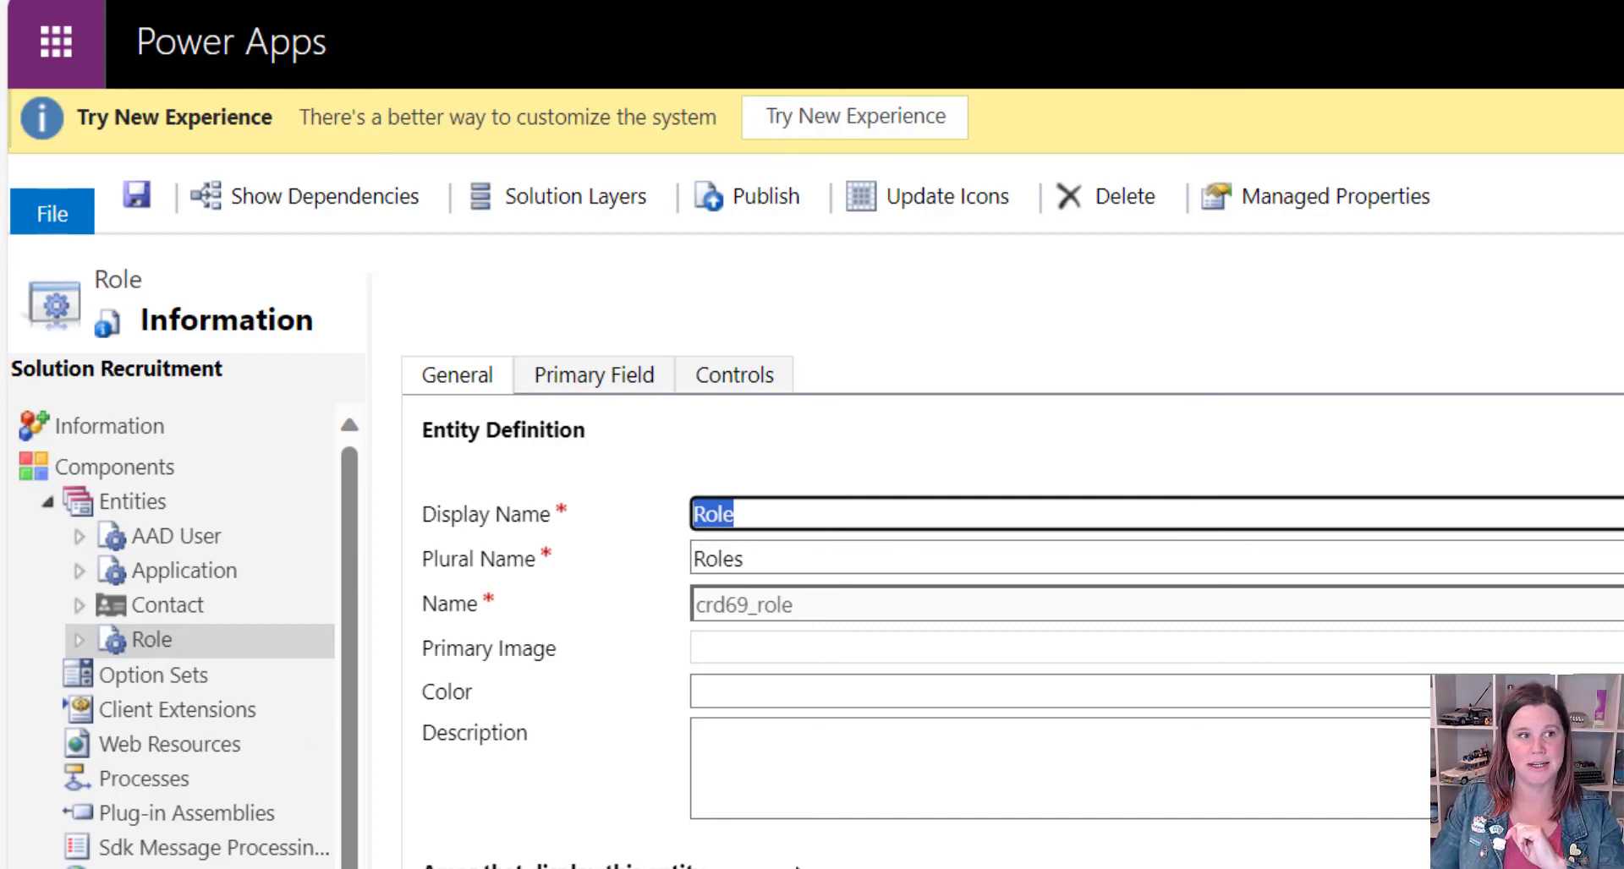
Step: Add the Power Apps grid control to the Role entity from the Controls list
click(732, 376)
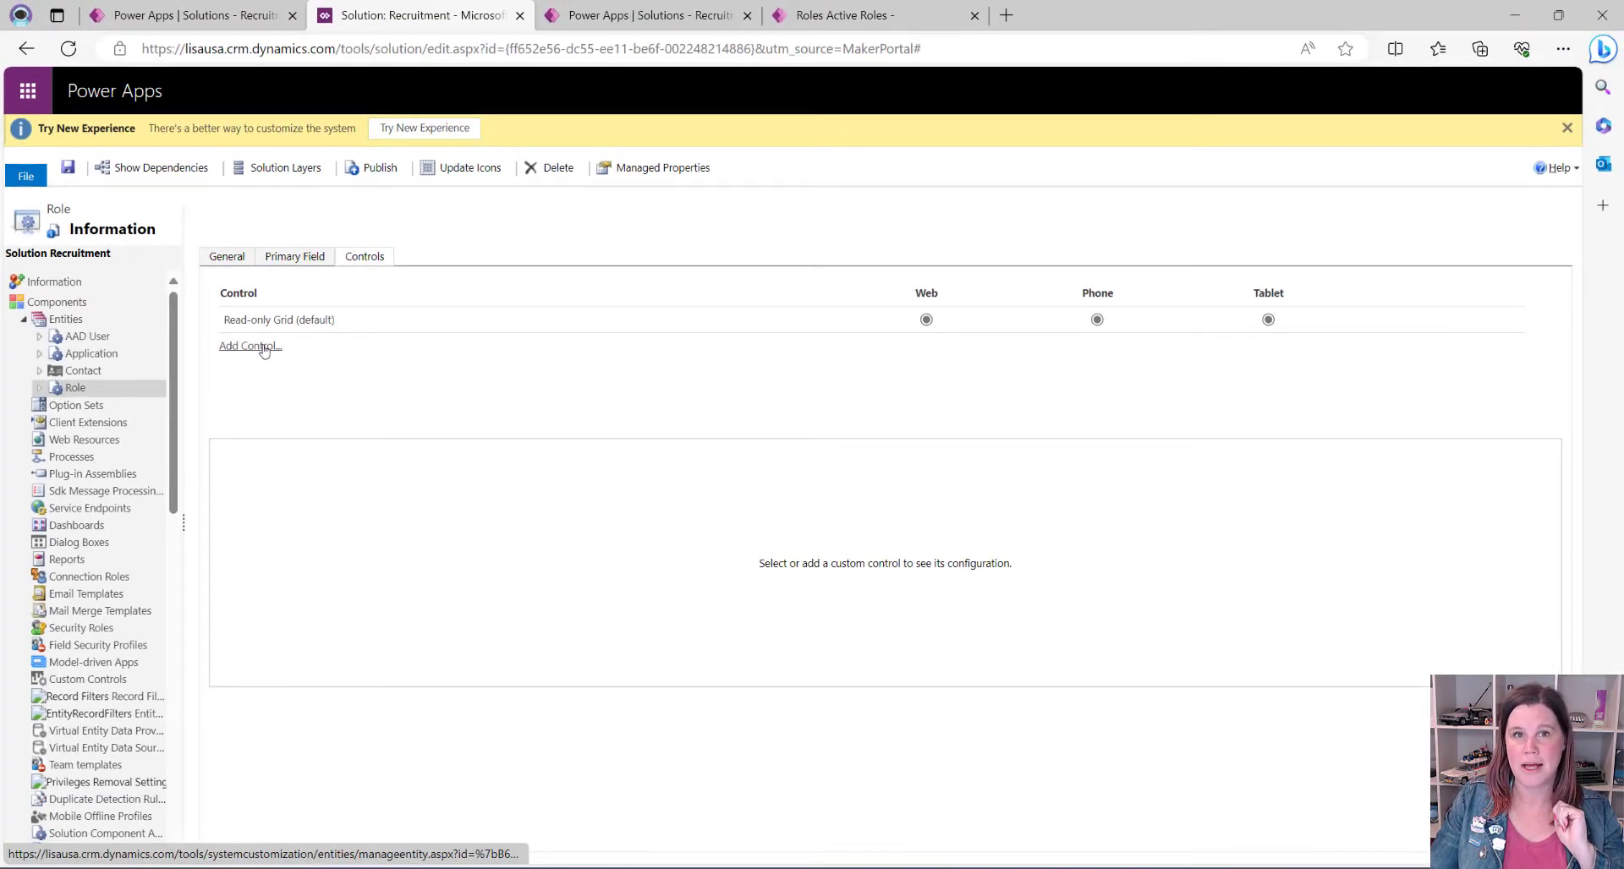
click(248, 345)
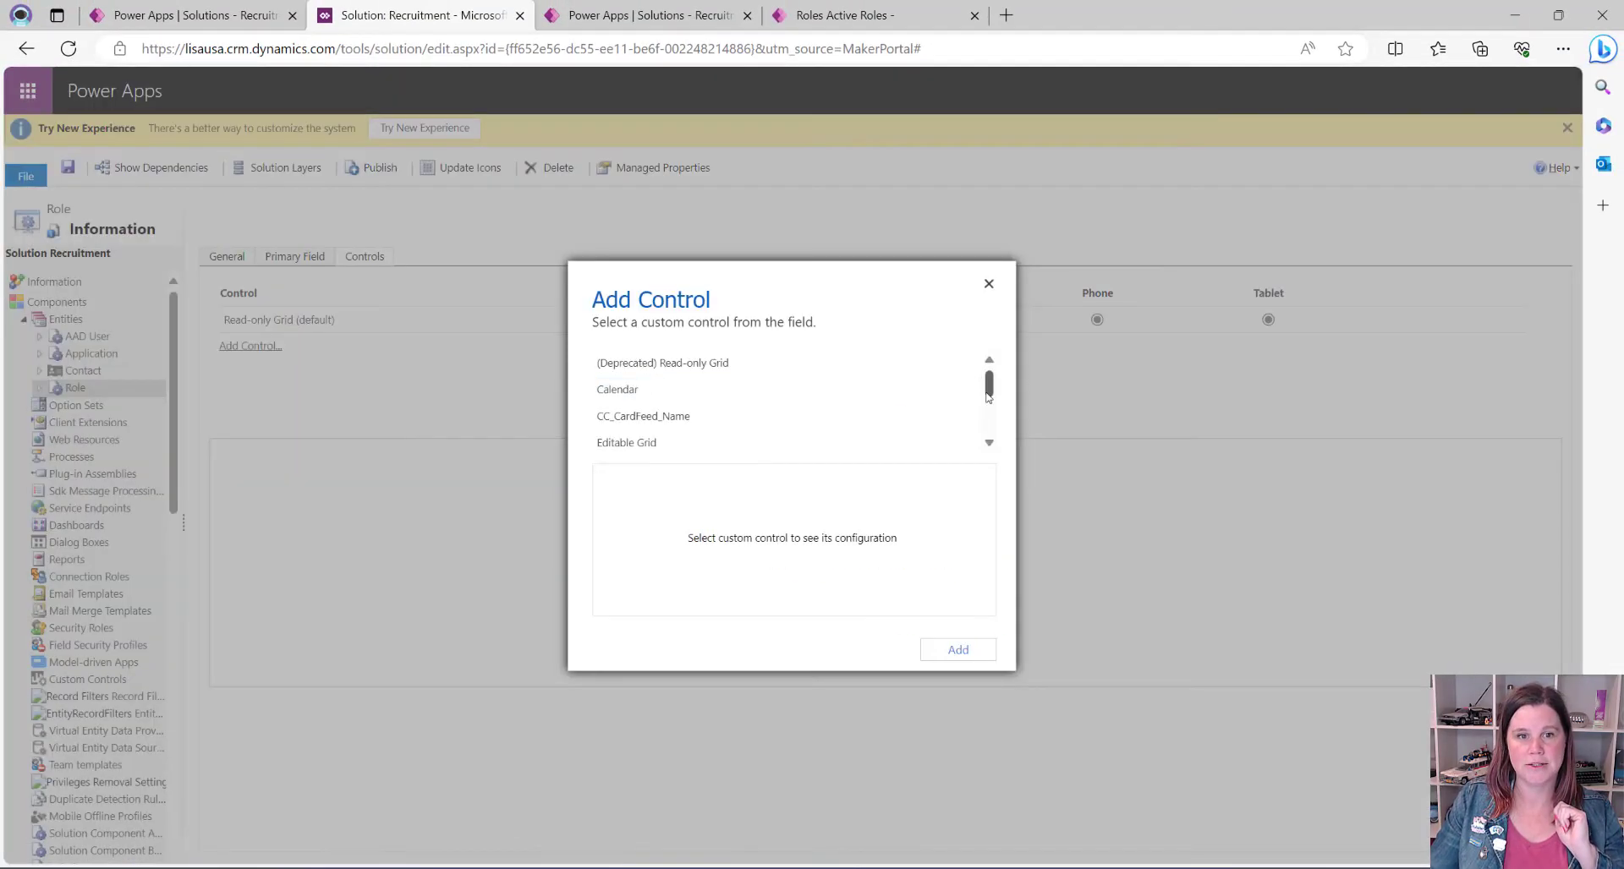
scroll(down, 3)
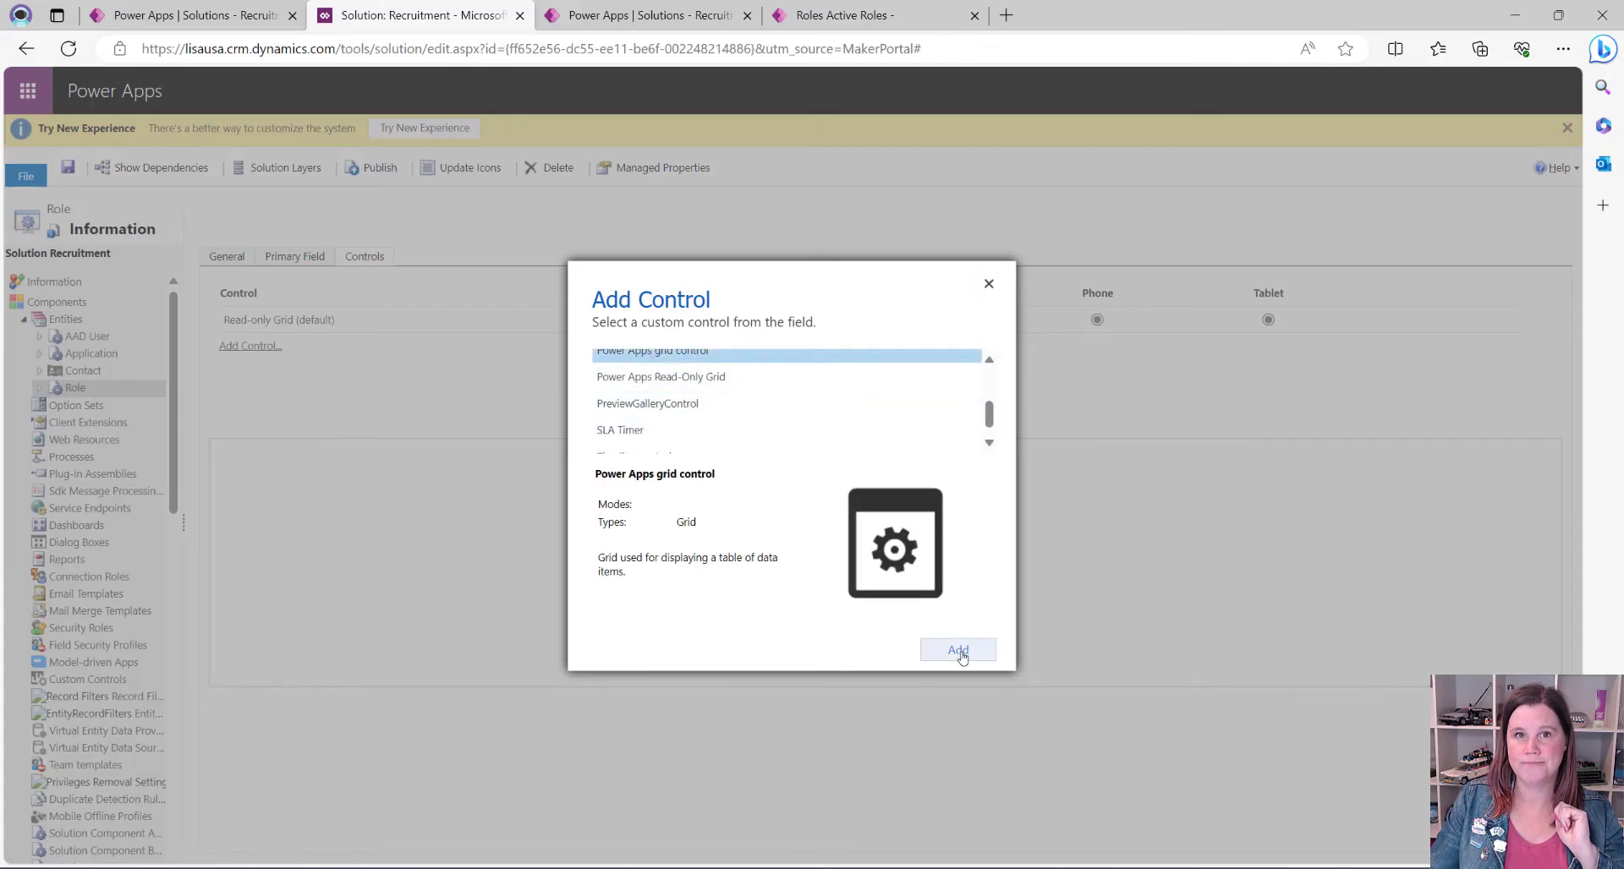
click(957, 649)
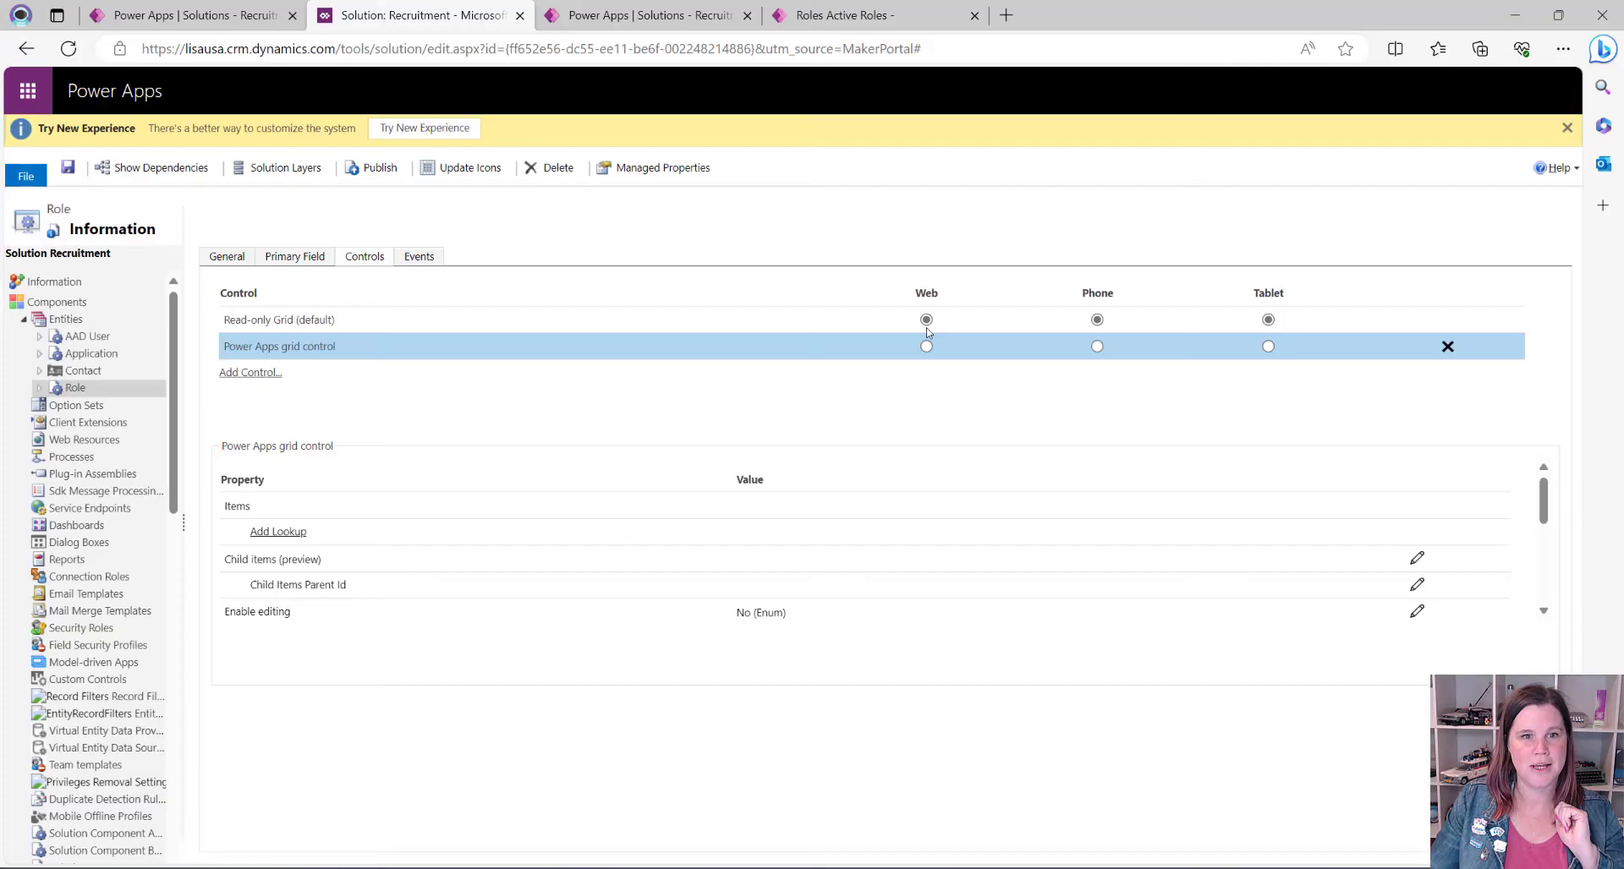
Step: Make the grid control the Role entity's control for Web, Phone and Tablet
click(925, 346)
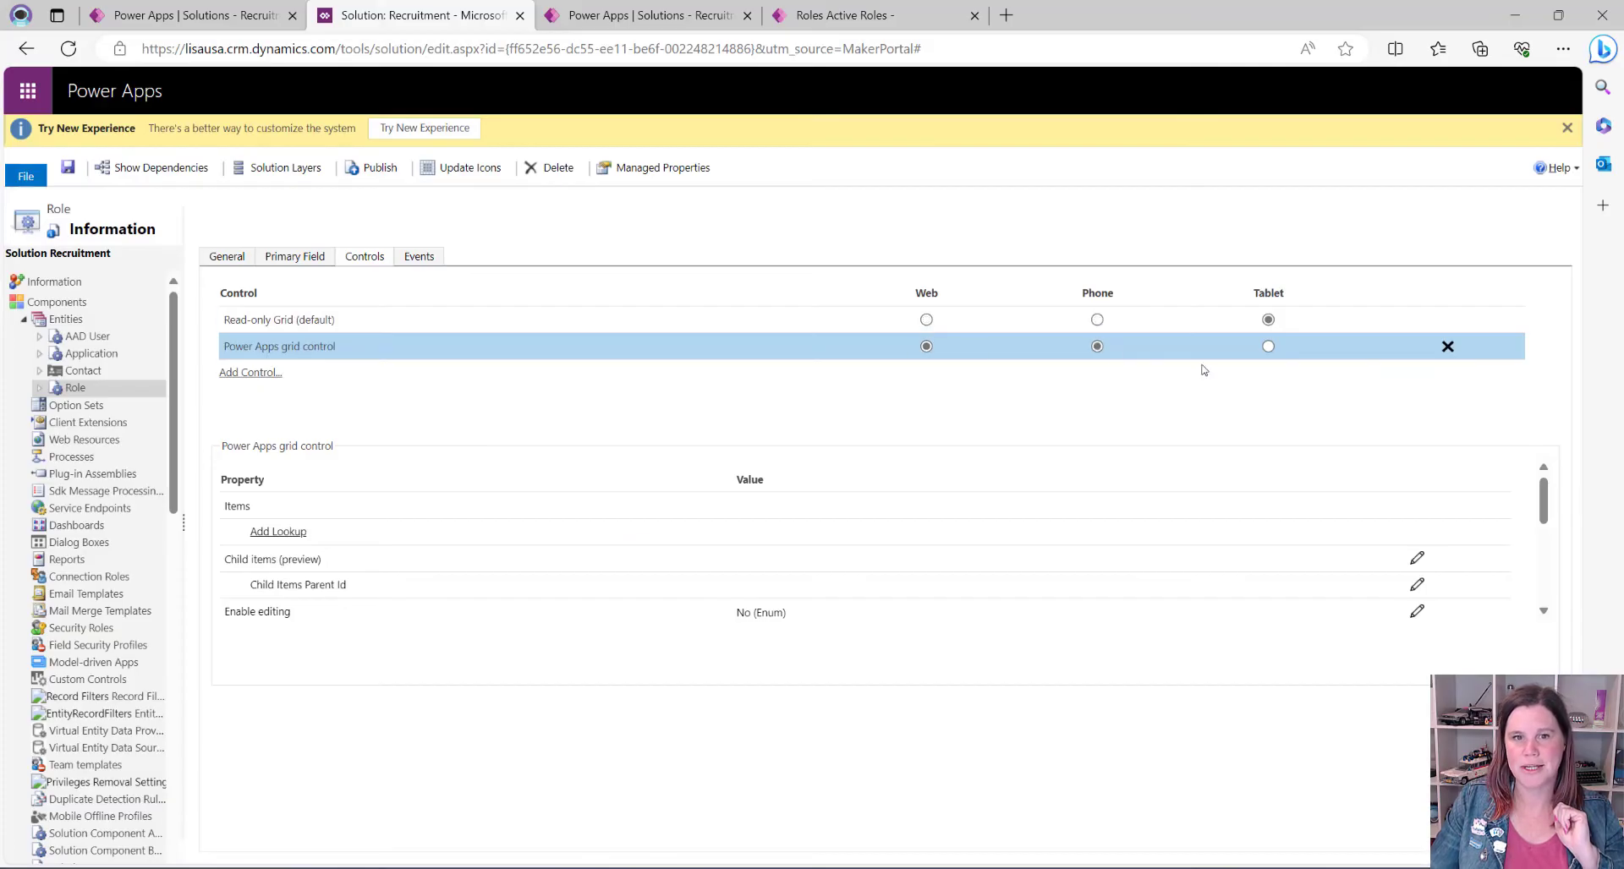
click(1267, 345)
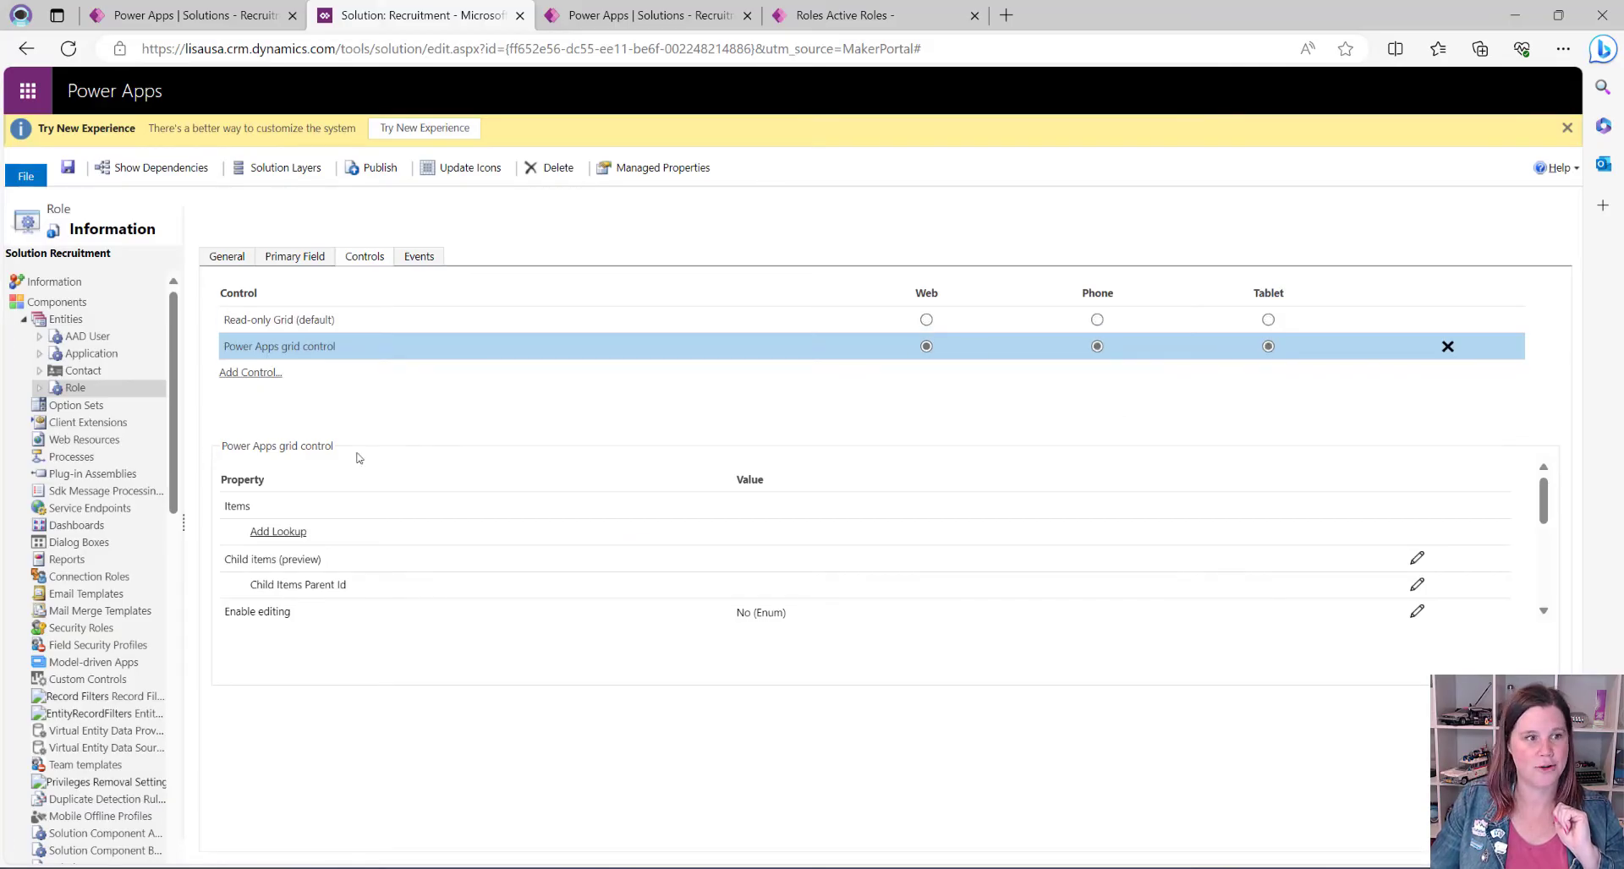
click(272, 559)
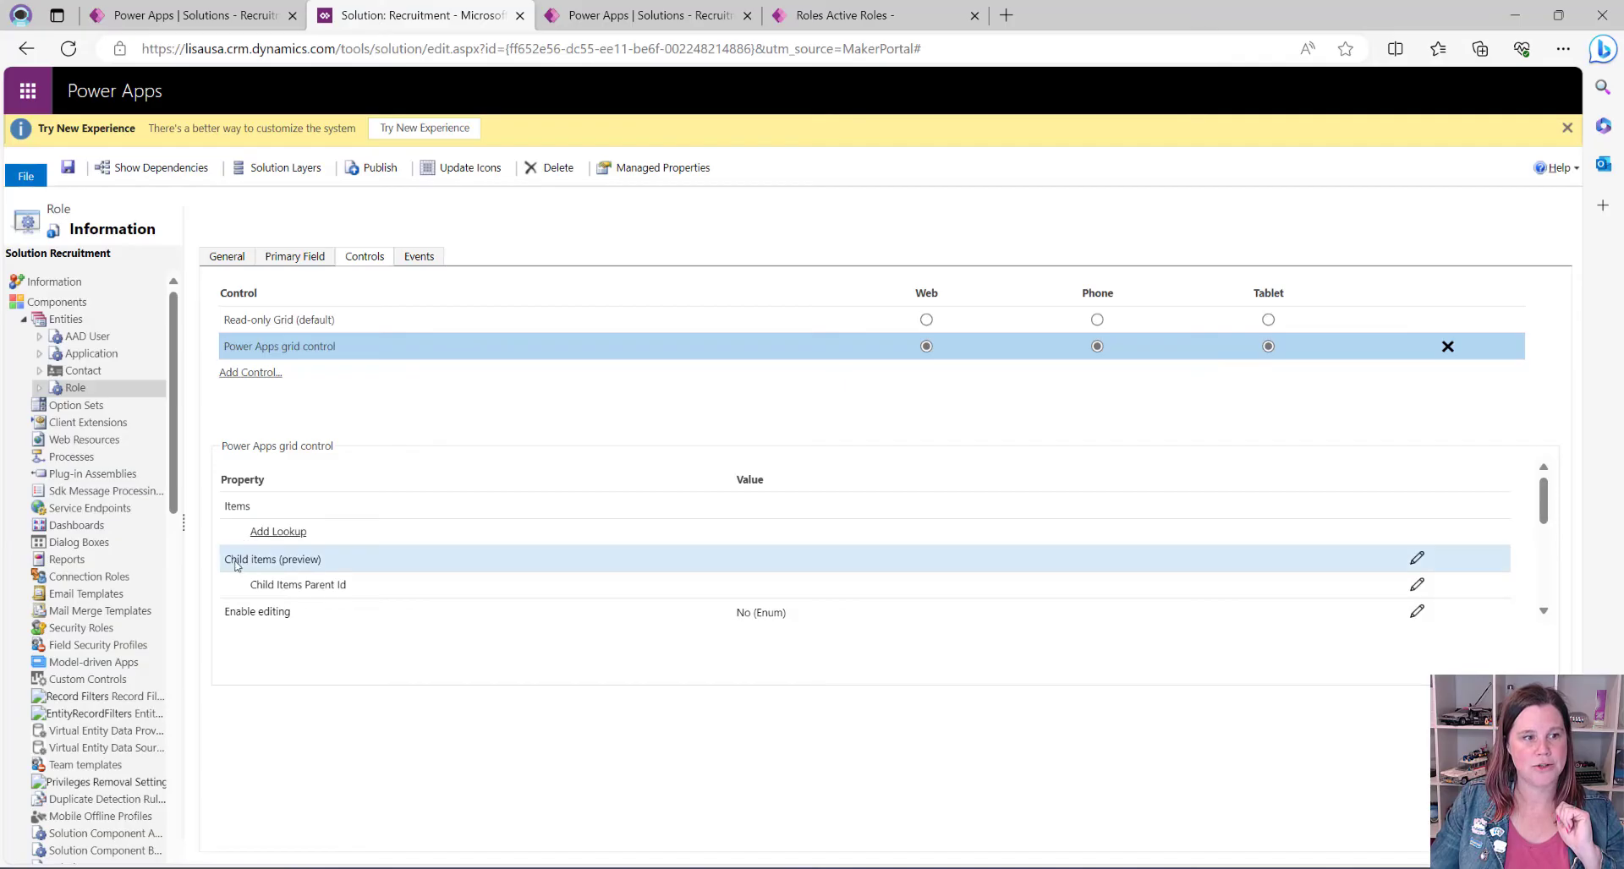
mouse_move(556, 573)
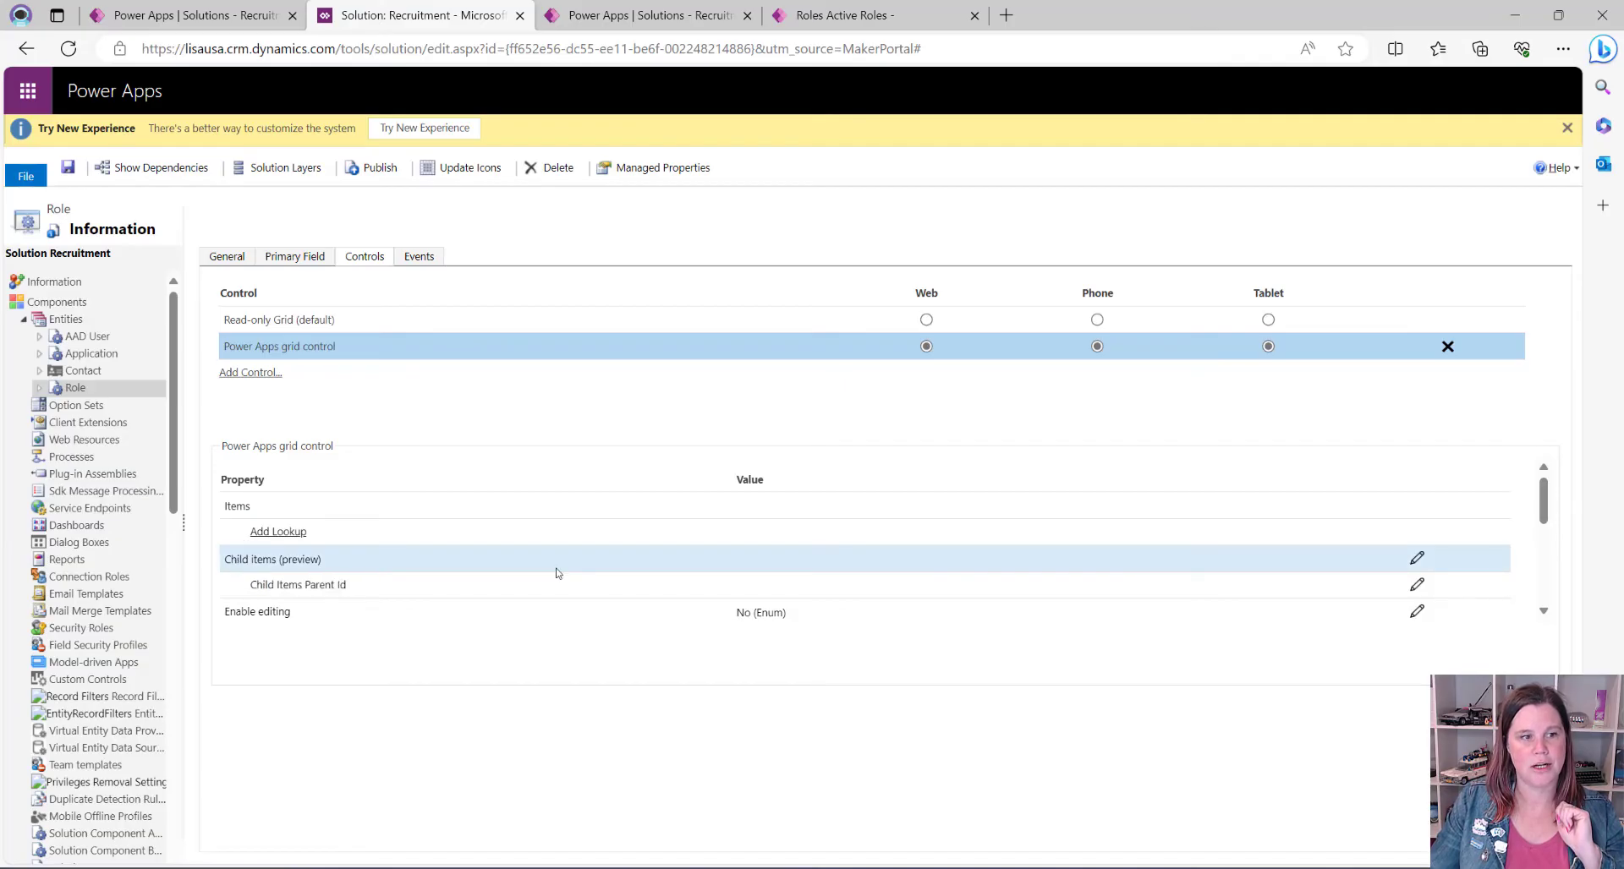
Step: Set the grid control's Child items to the Applications entity's Active Applications view
click(1418, 558)
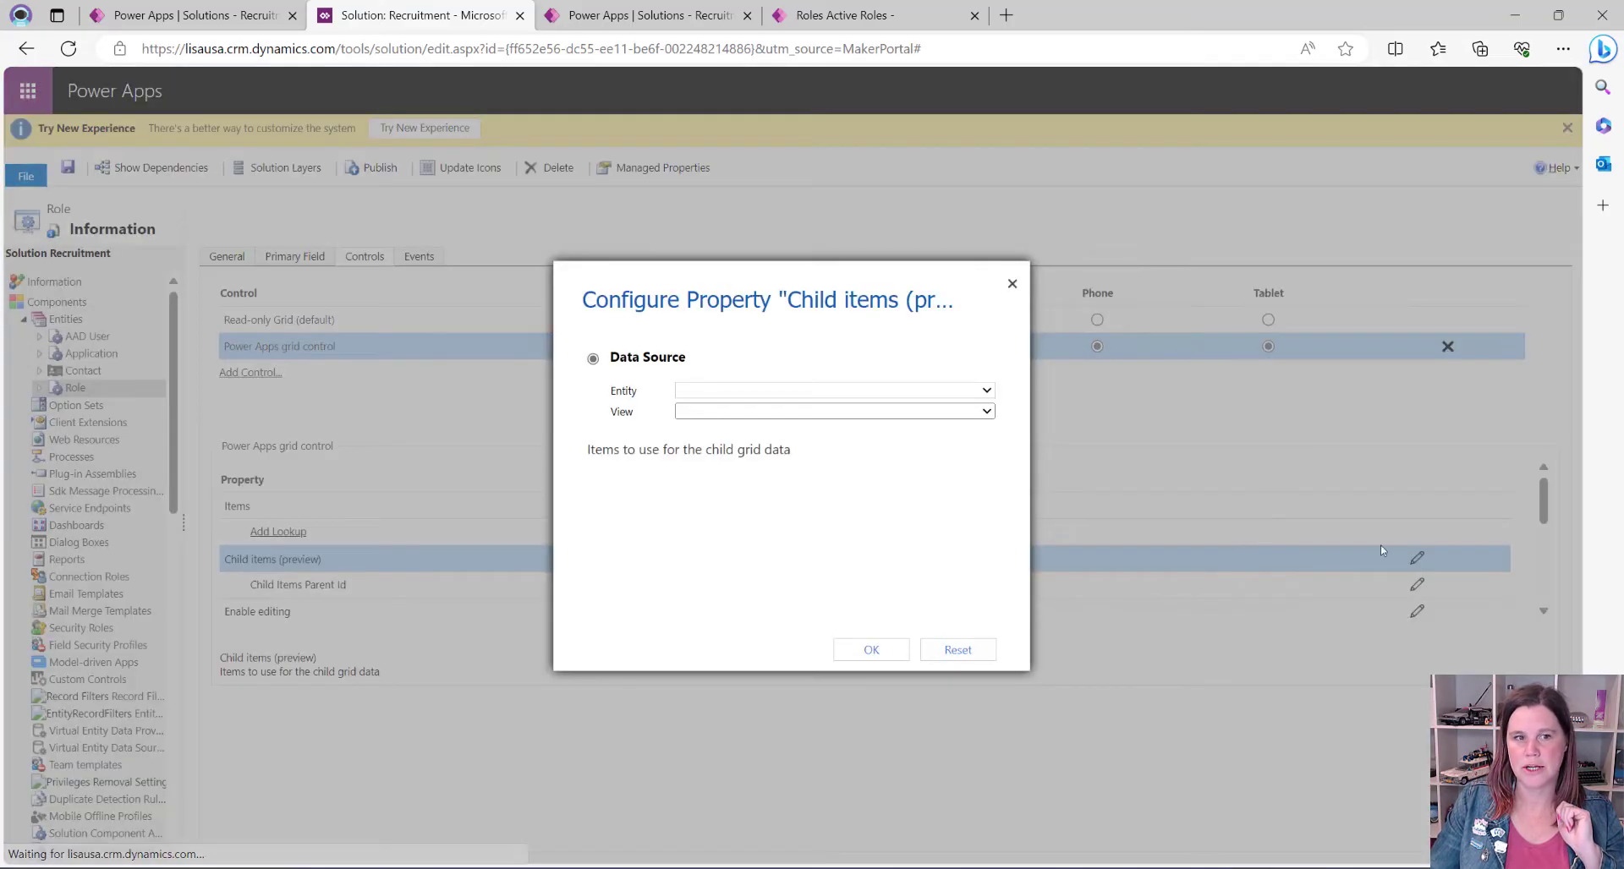
click(984, 390)
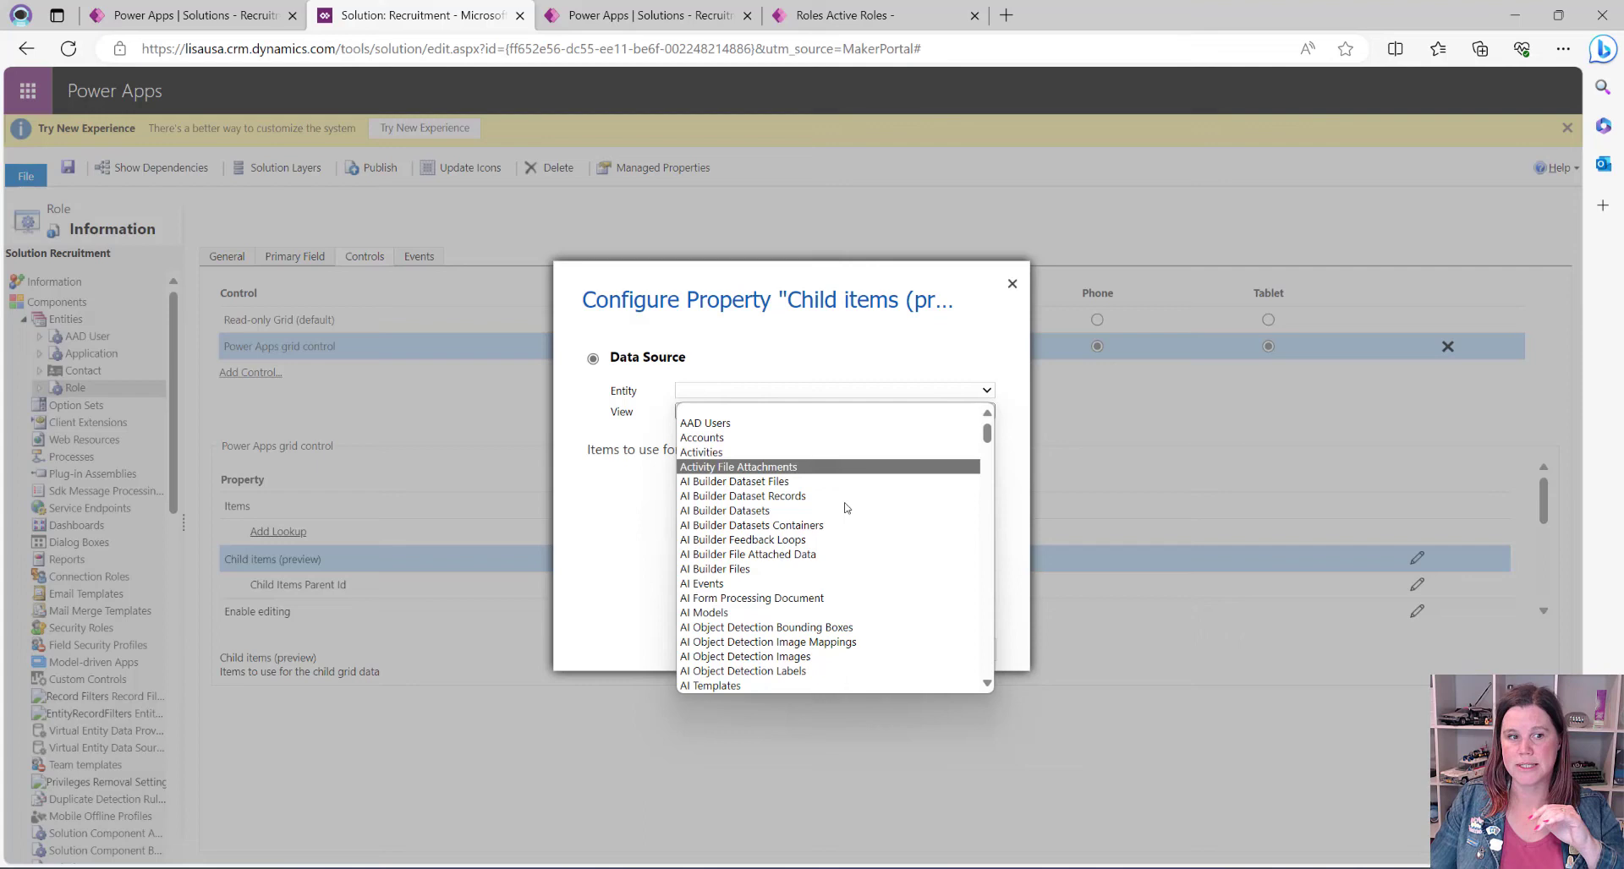
scroll(down, 3)
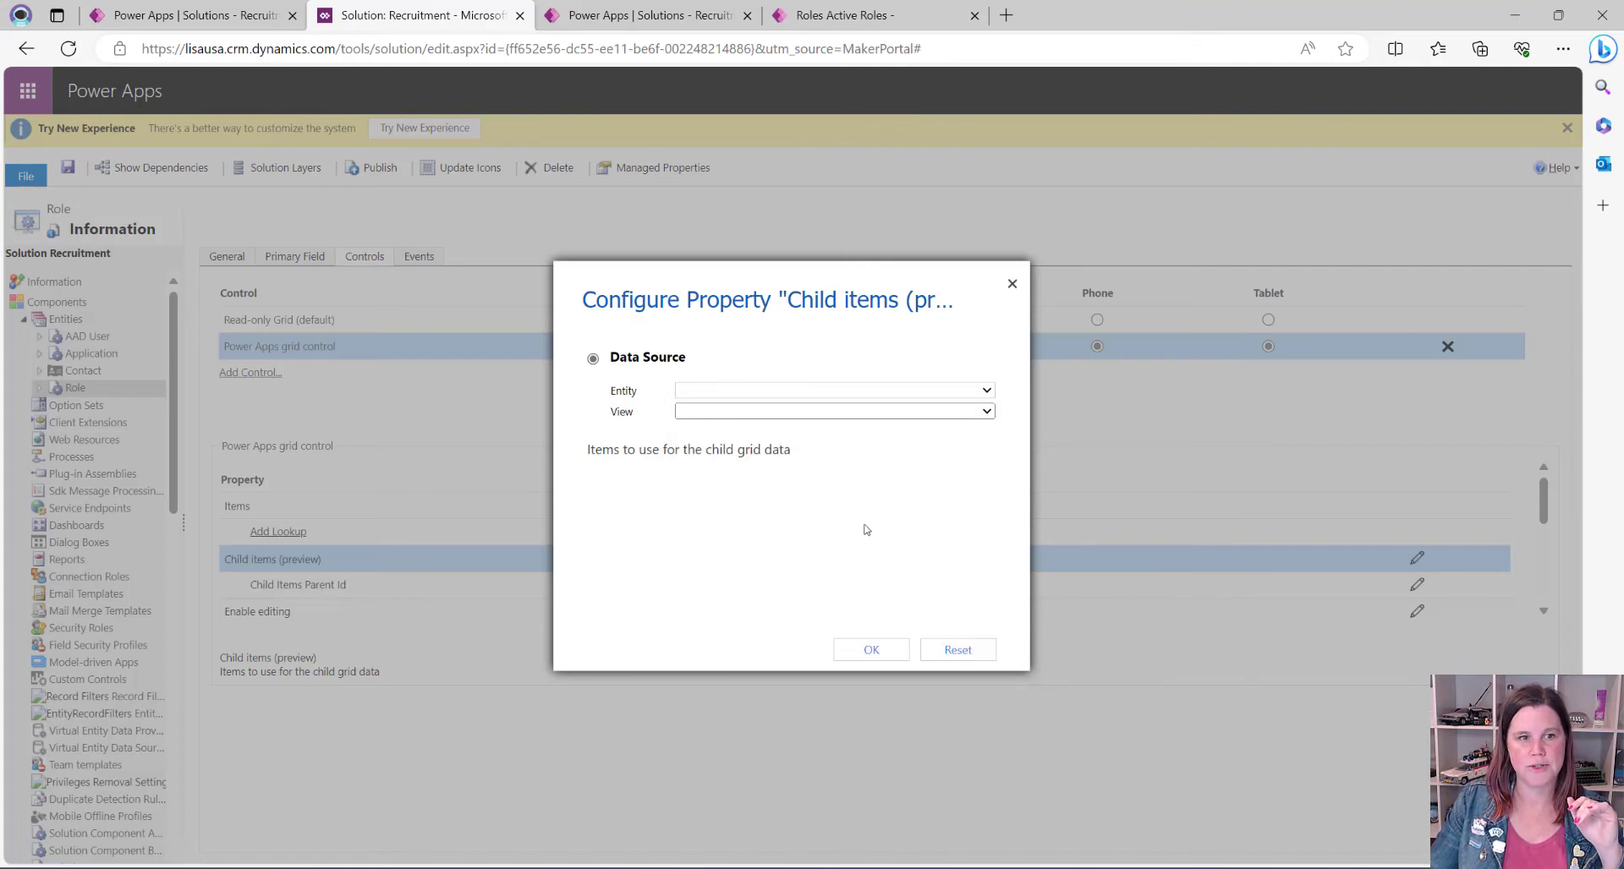
click(832, 390)
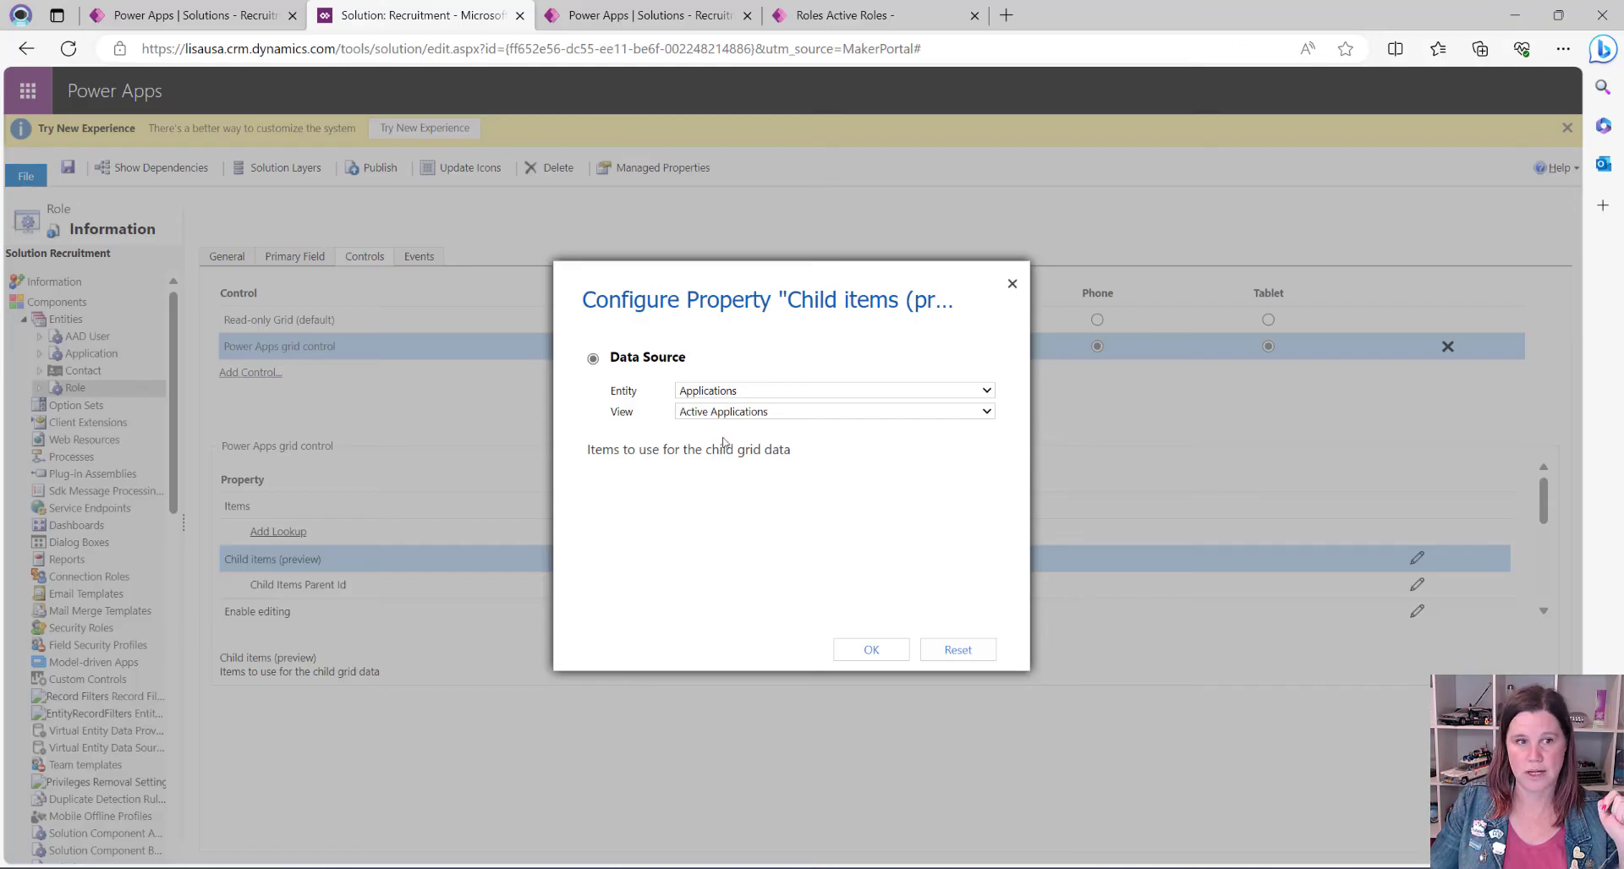
mouse_move(695, 419)
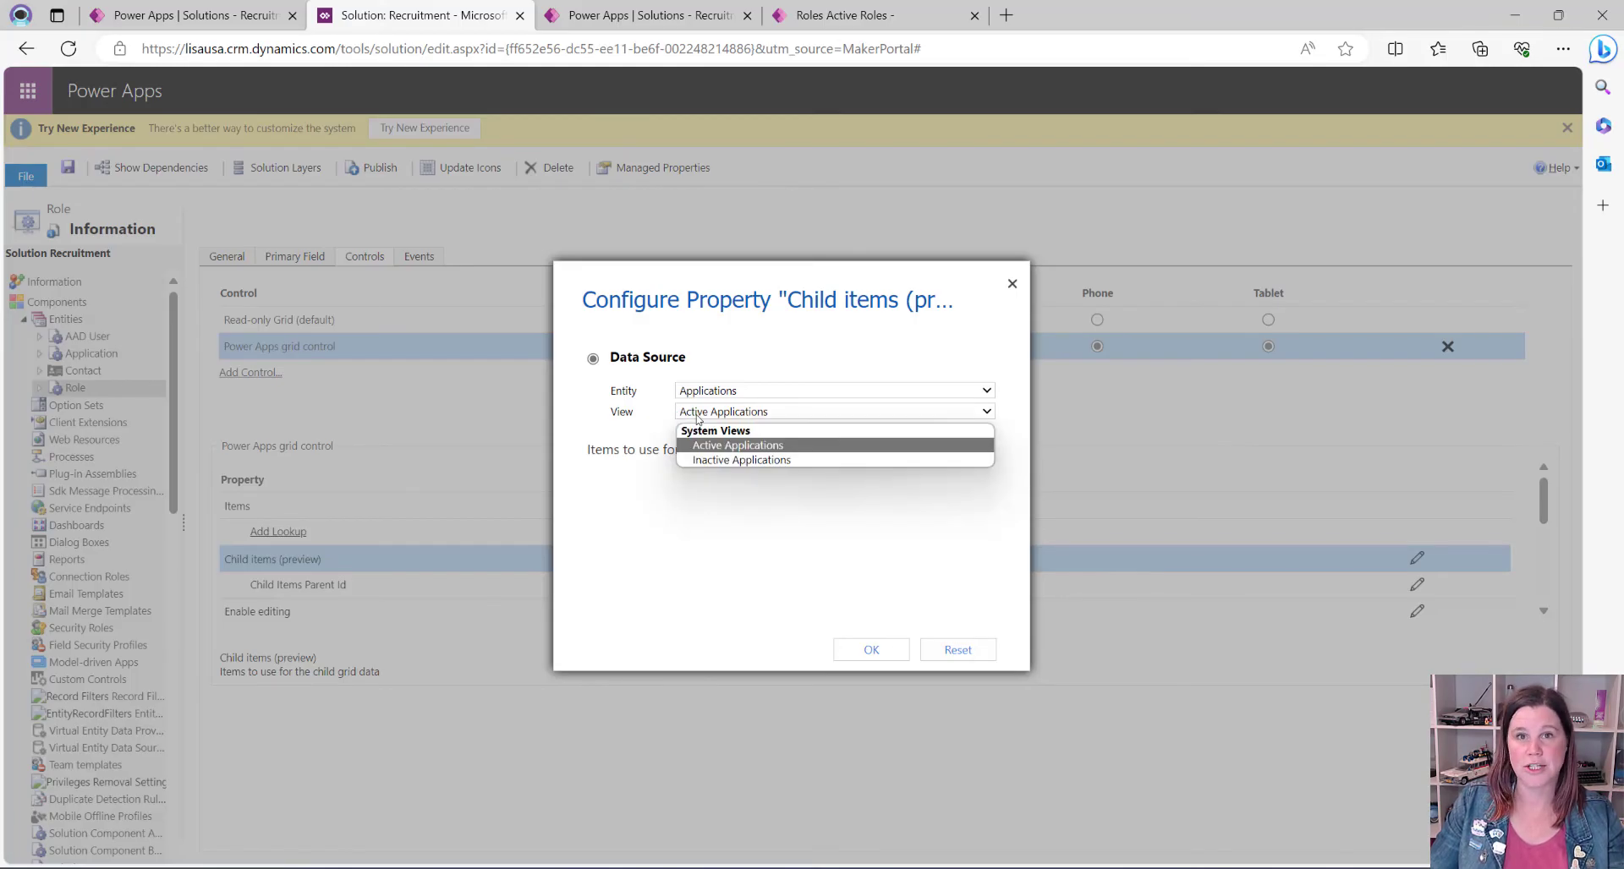
click(737, 445)
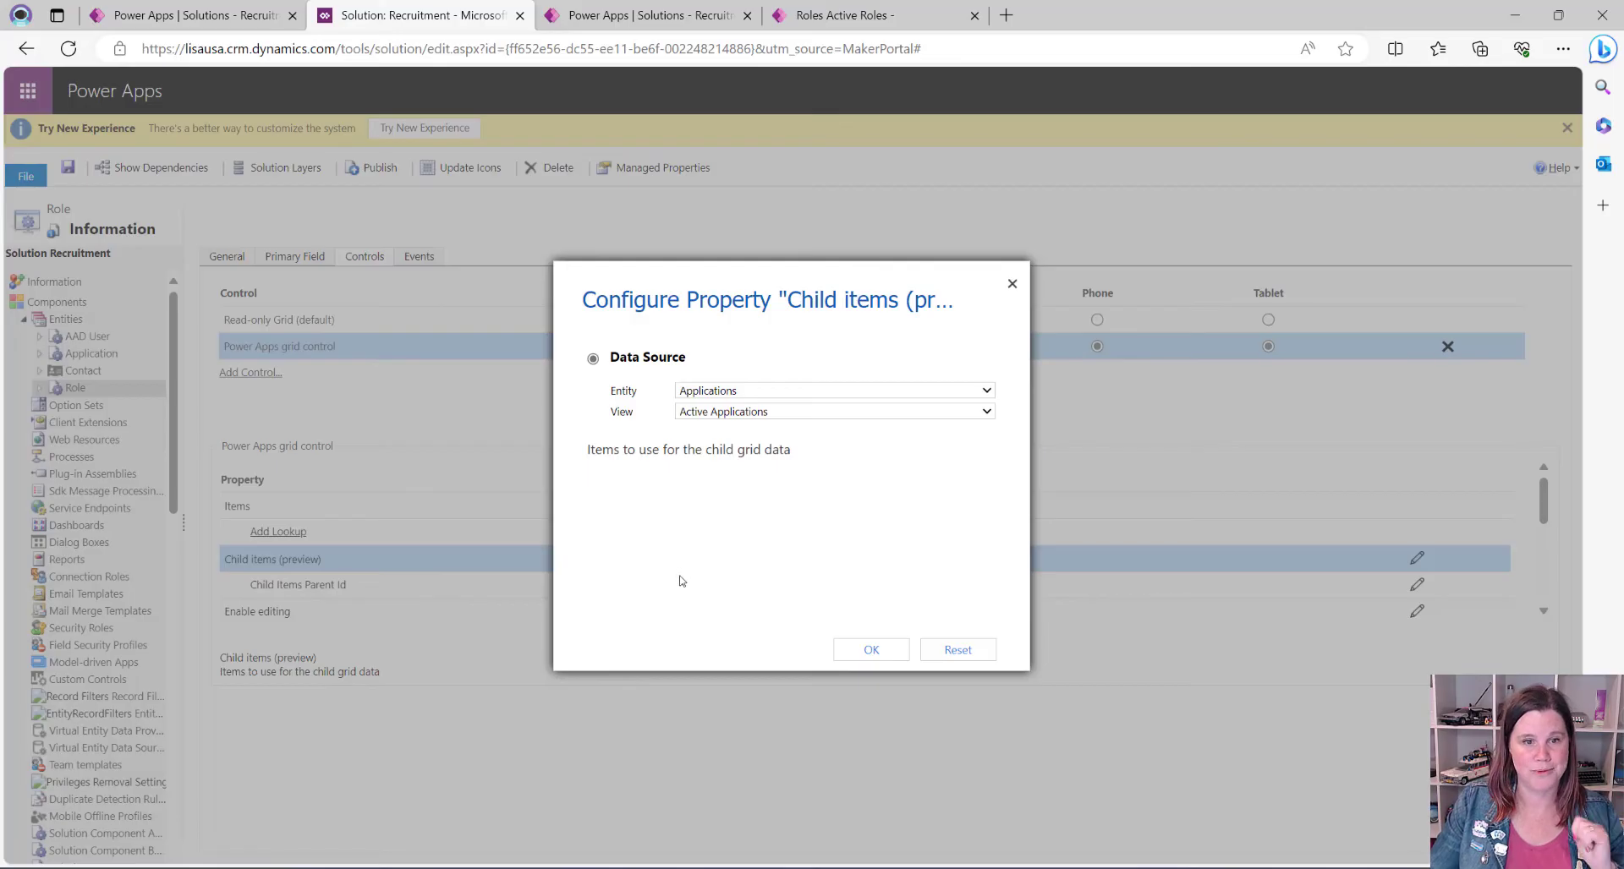
click(871, 650)
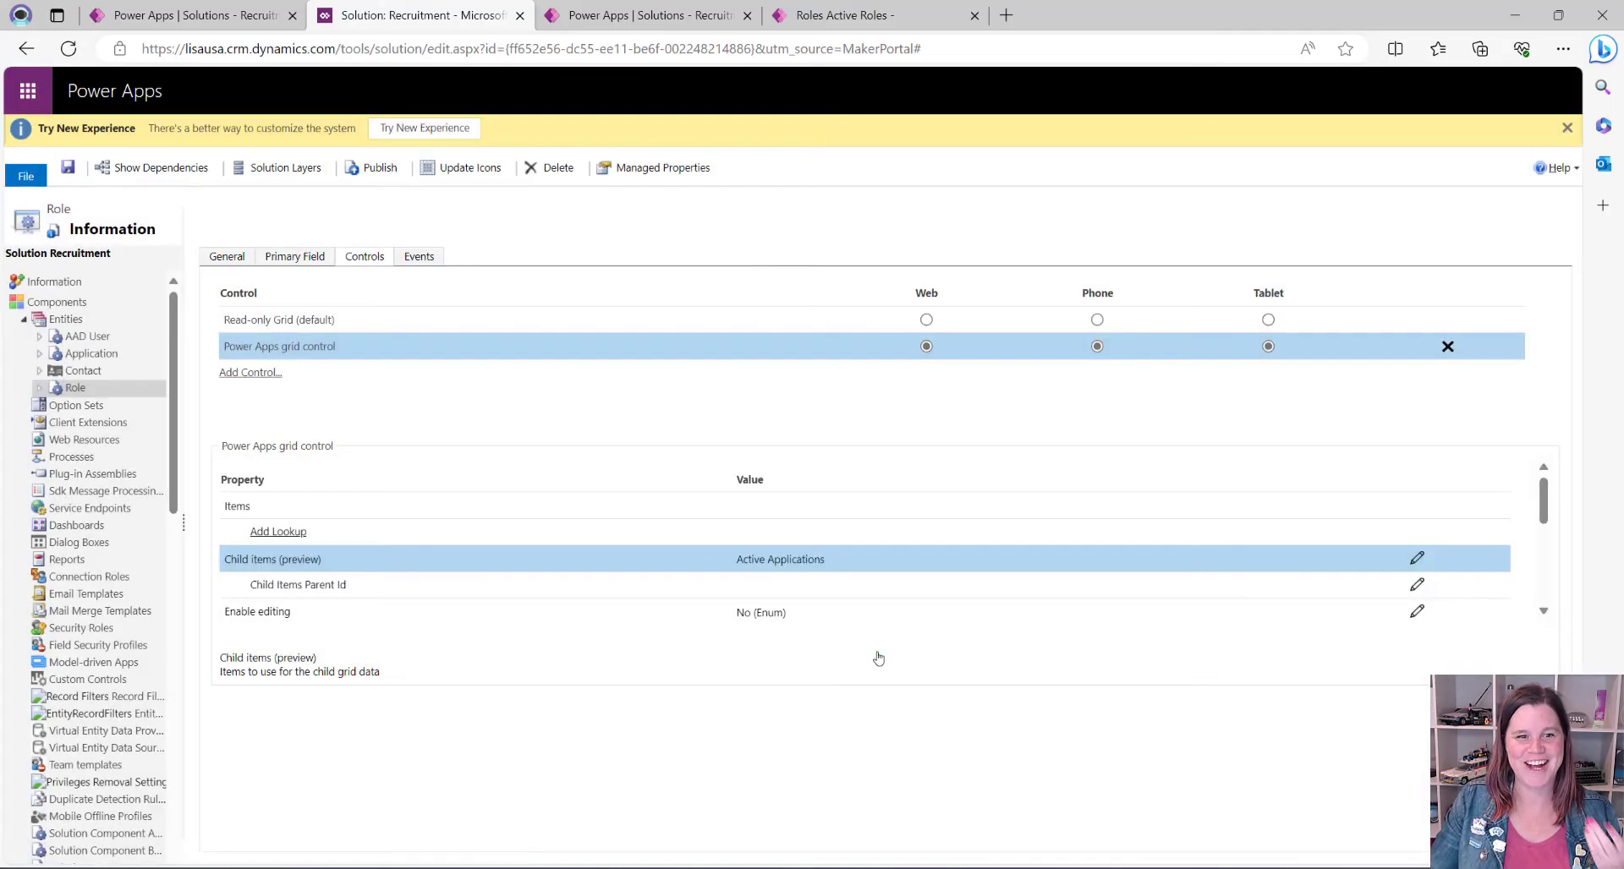
click(298, 585)
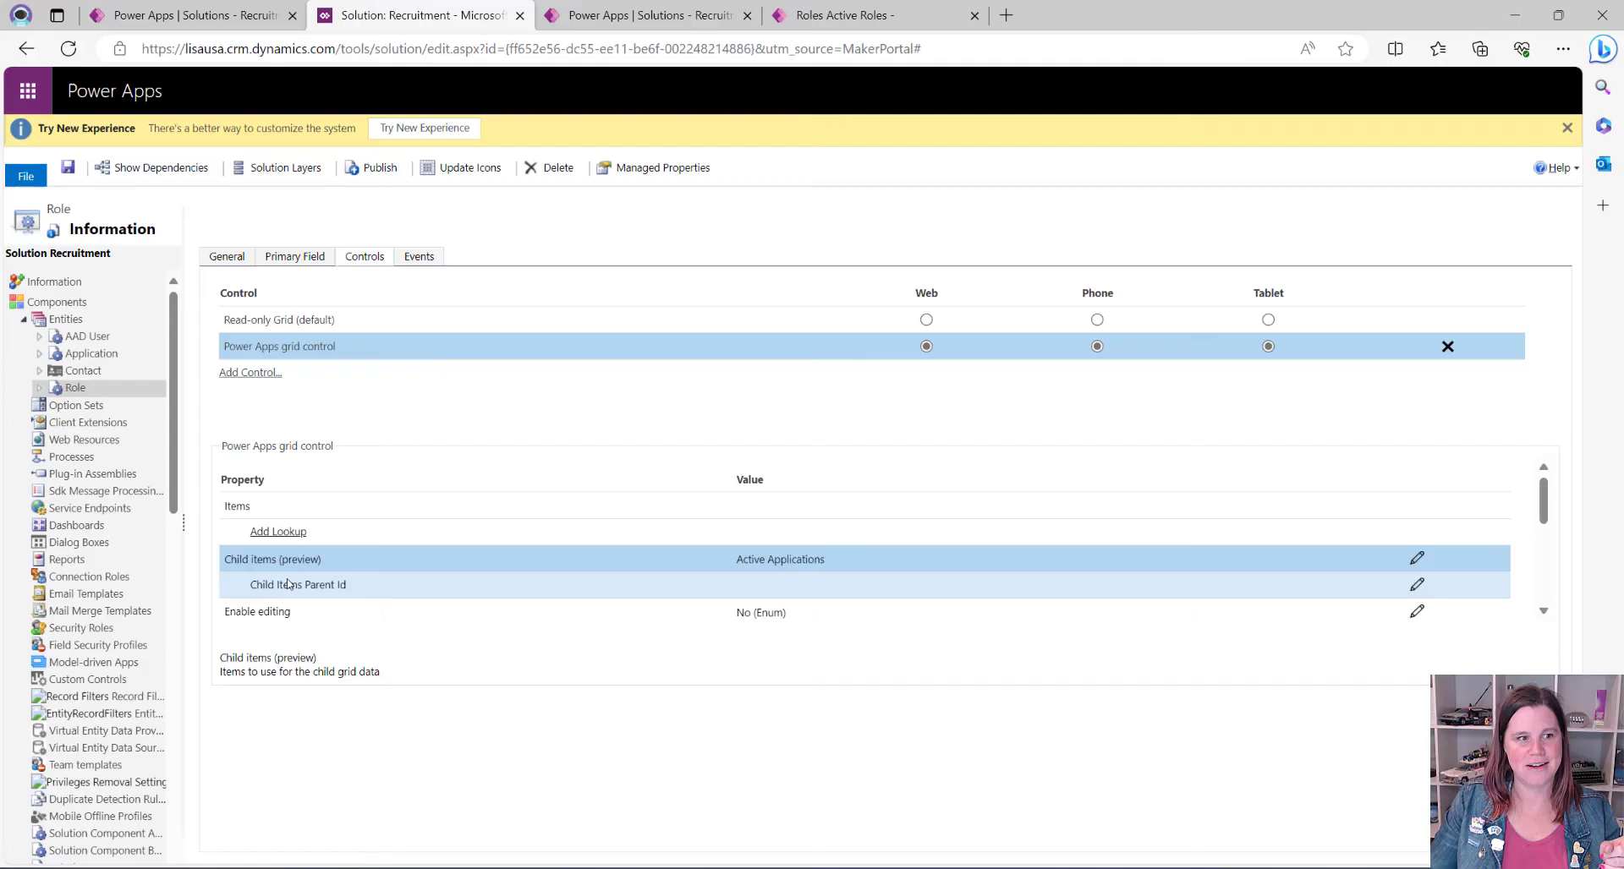
mouse_move(1423, 590)
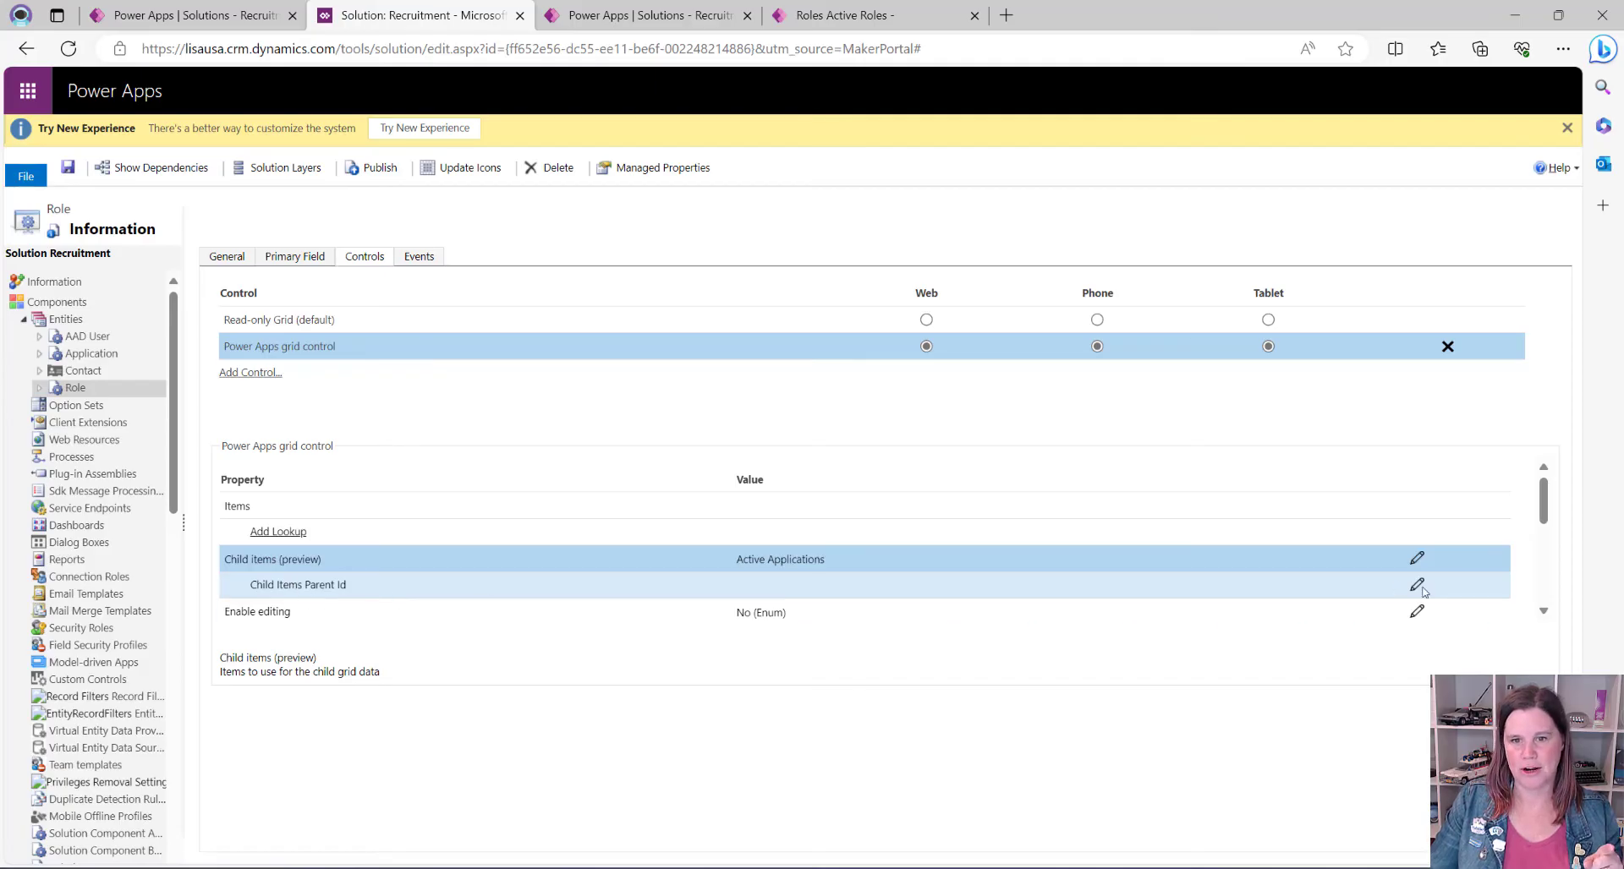
Step: Bind Child Items Parent Id to the crd69_role (Lookup.Simple) field
click(1417, 585)
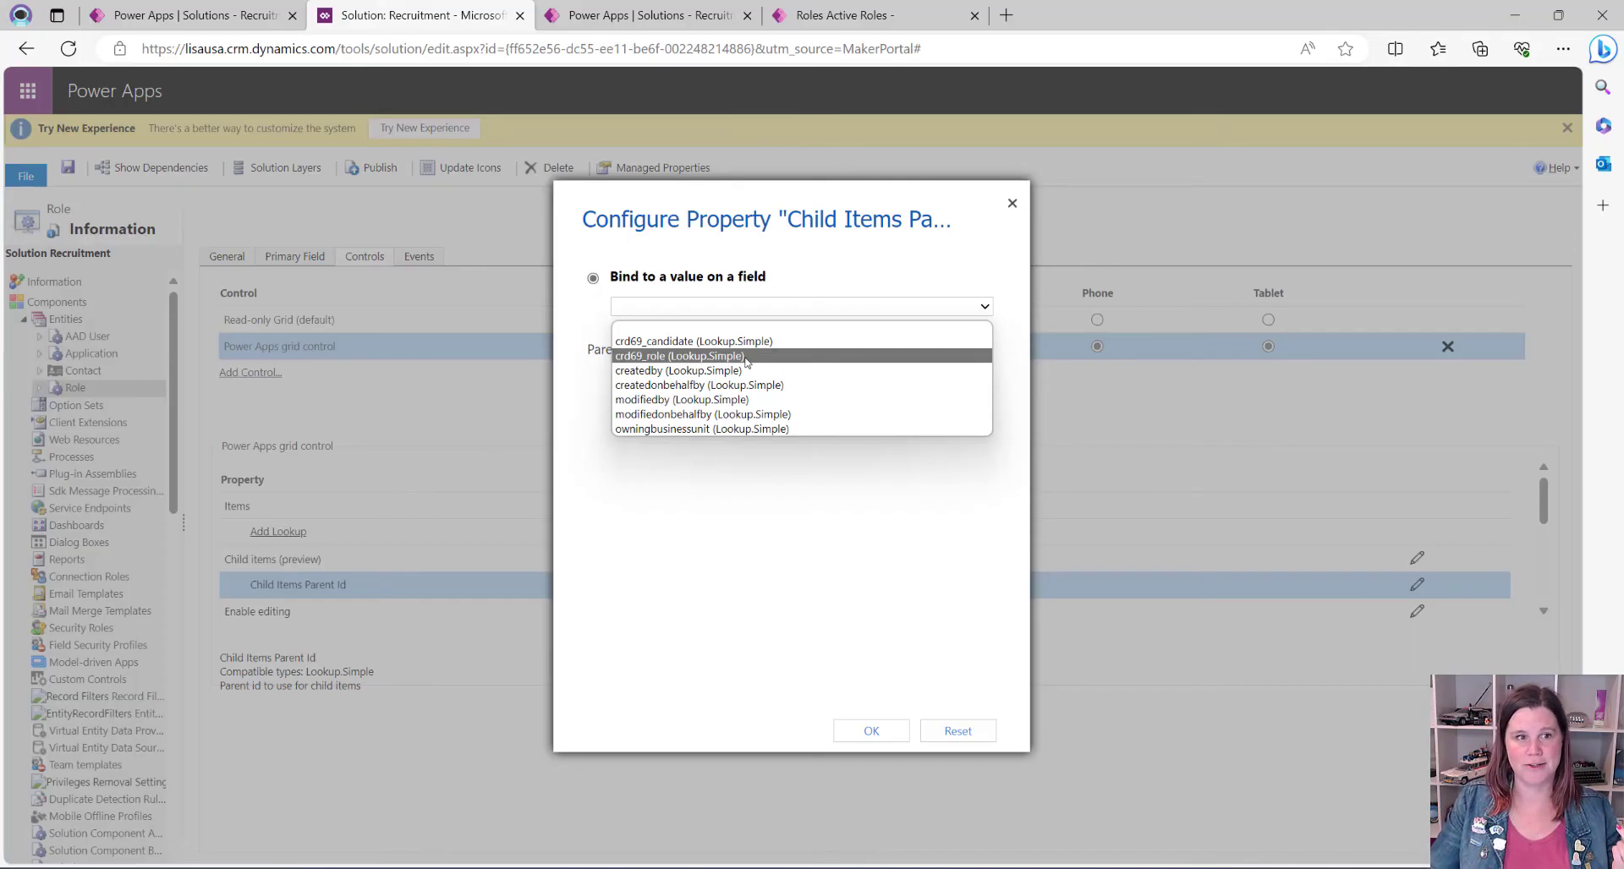
click(678, 355)
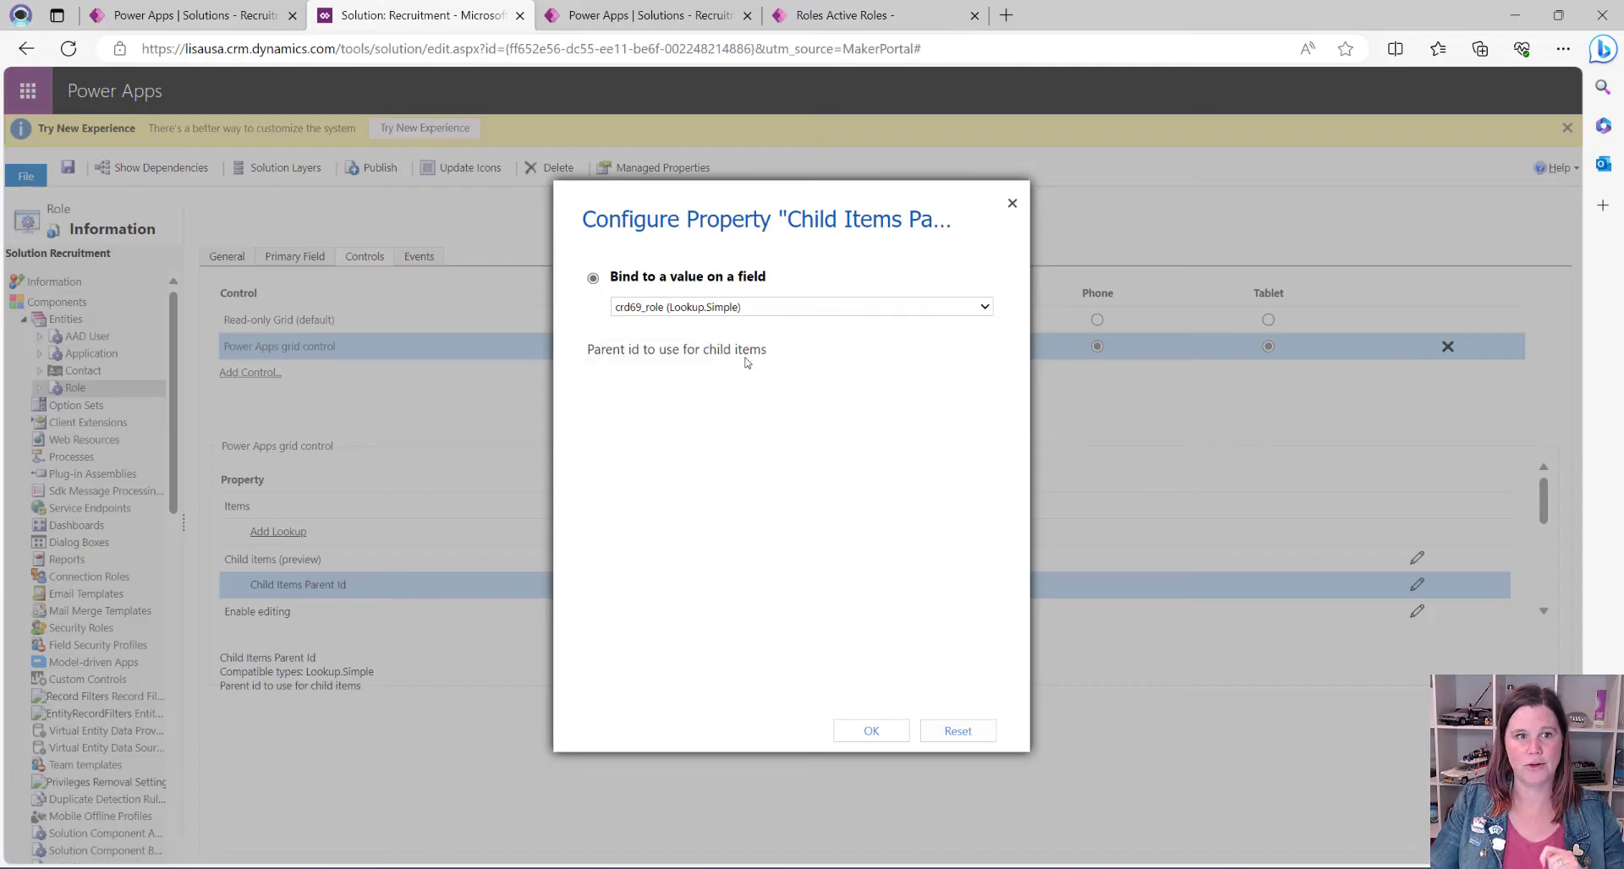
click(870, 730)
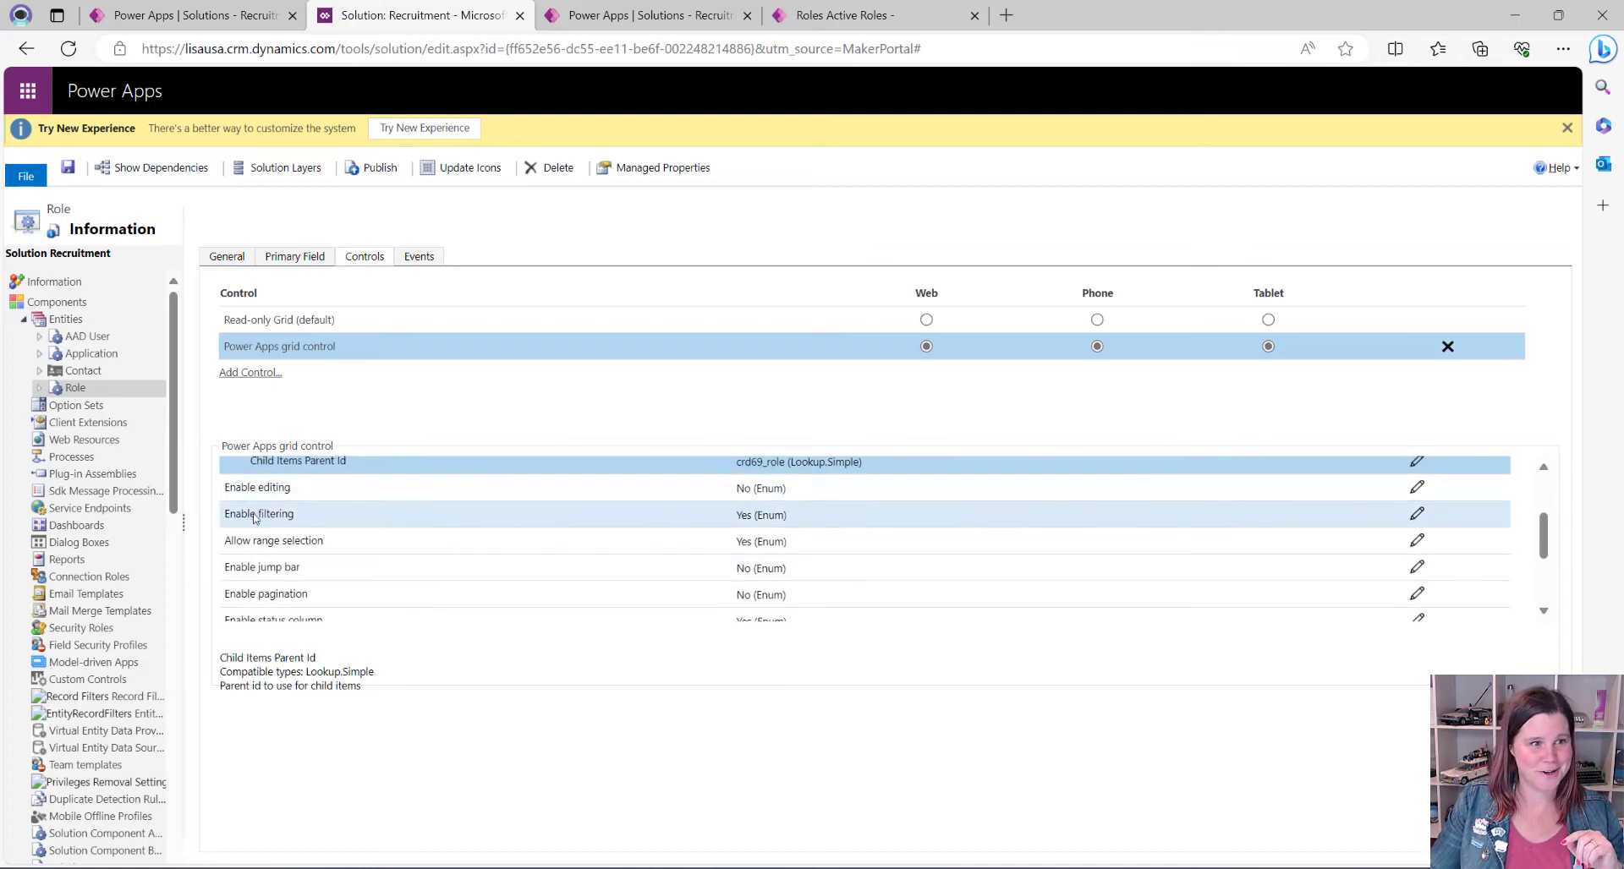
Step: Set the grid control's Enable OptionSet colors property to Yes
scroll(down, 3)
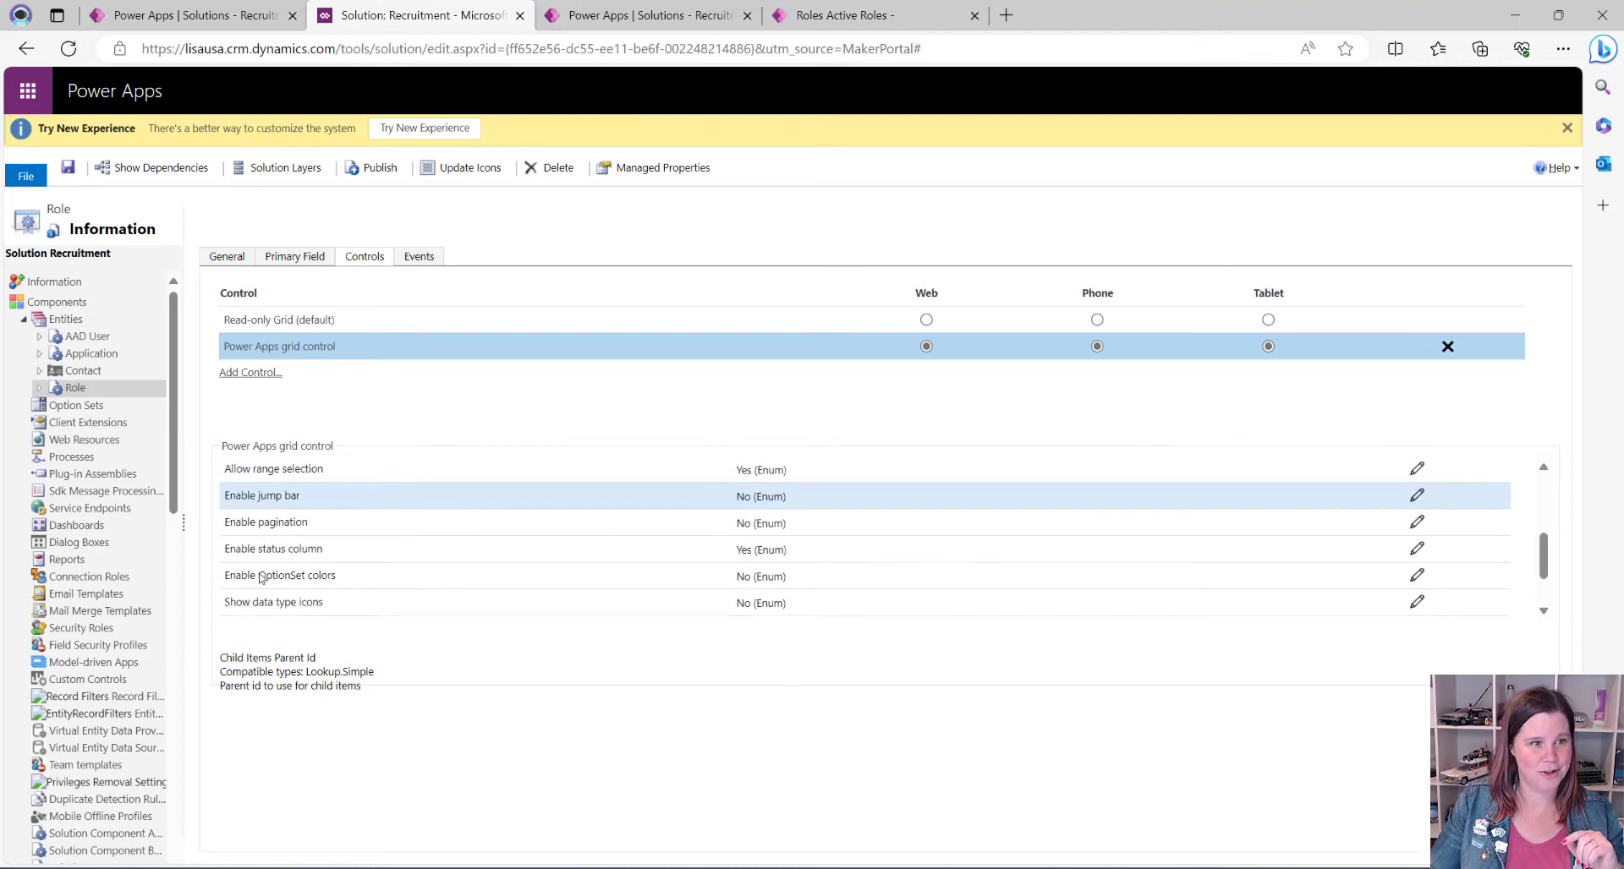
scroll(down, 3)
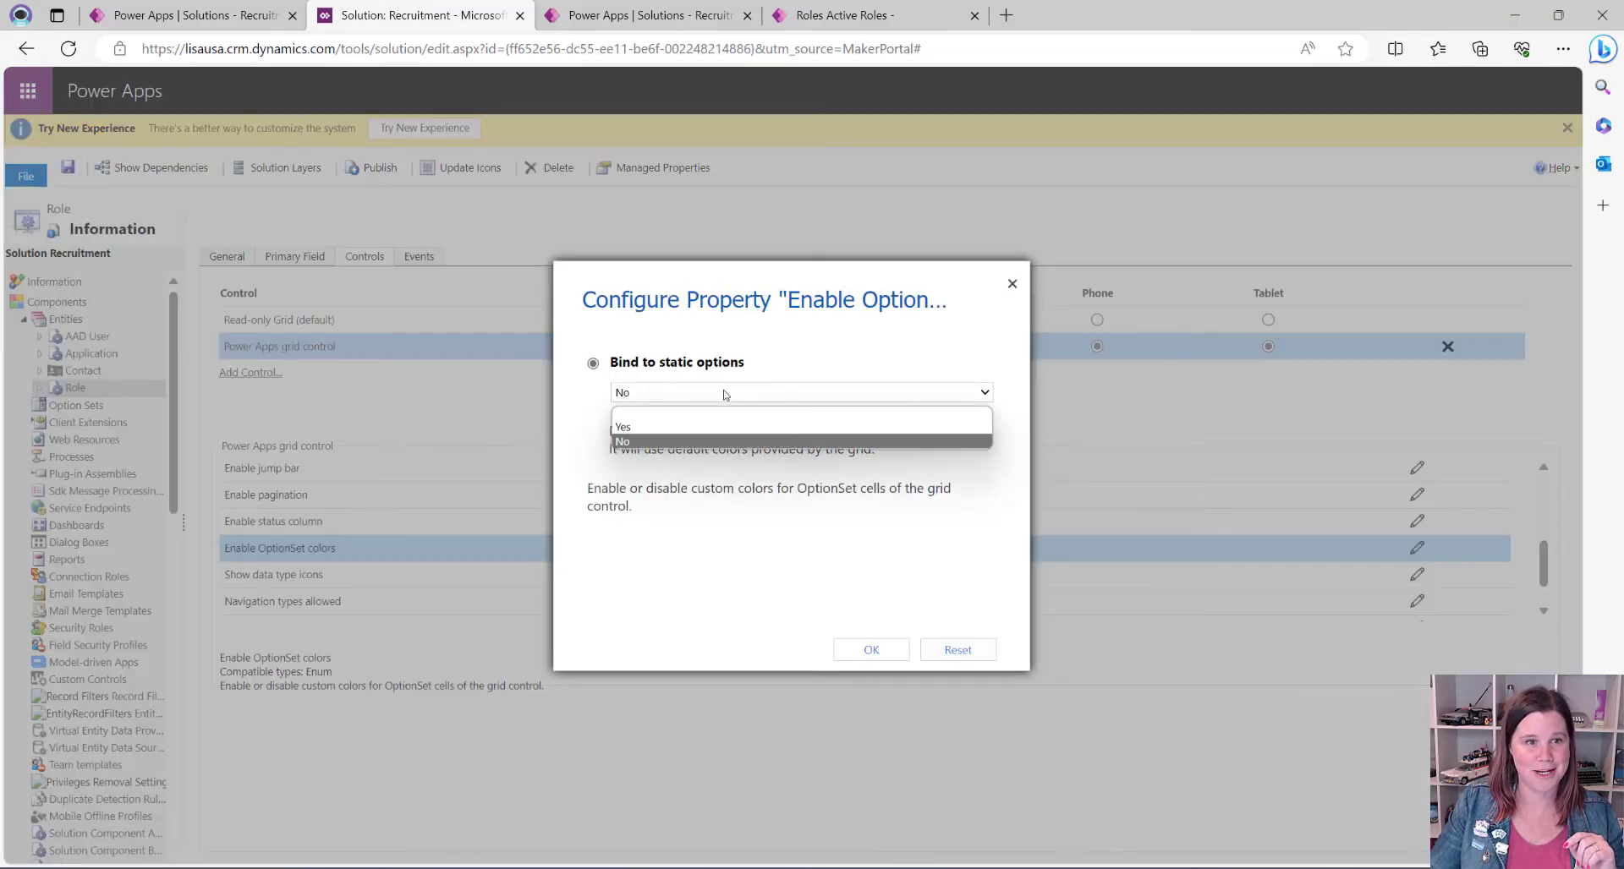
click(623, 426)
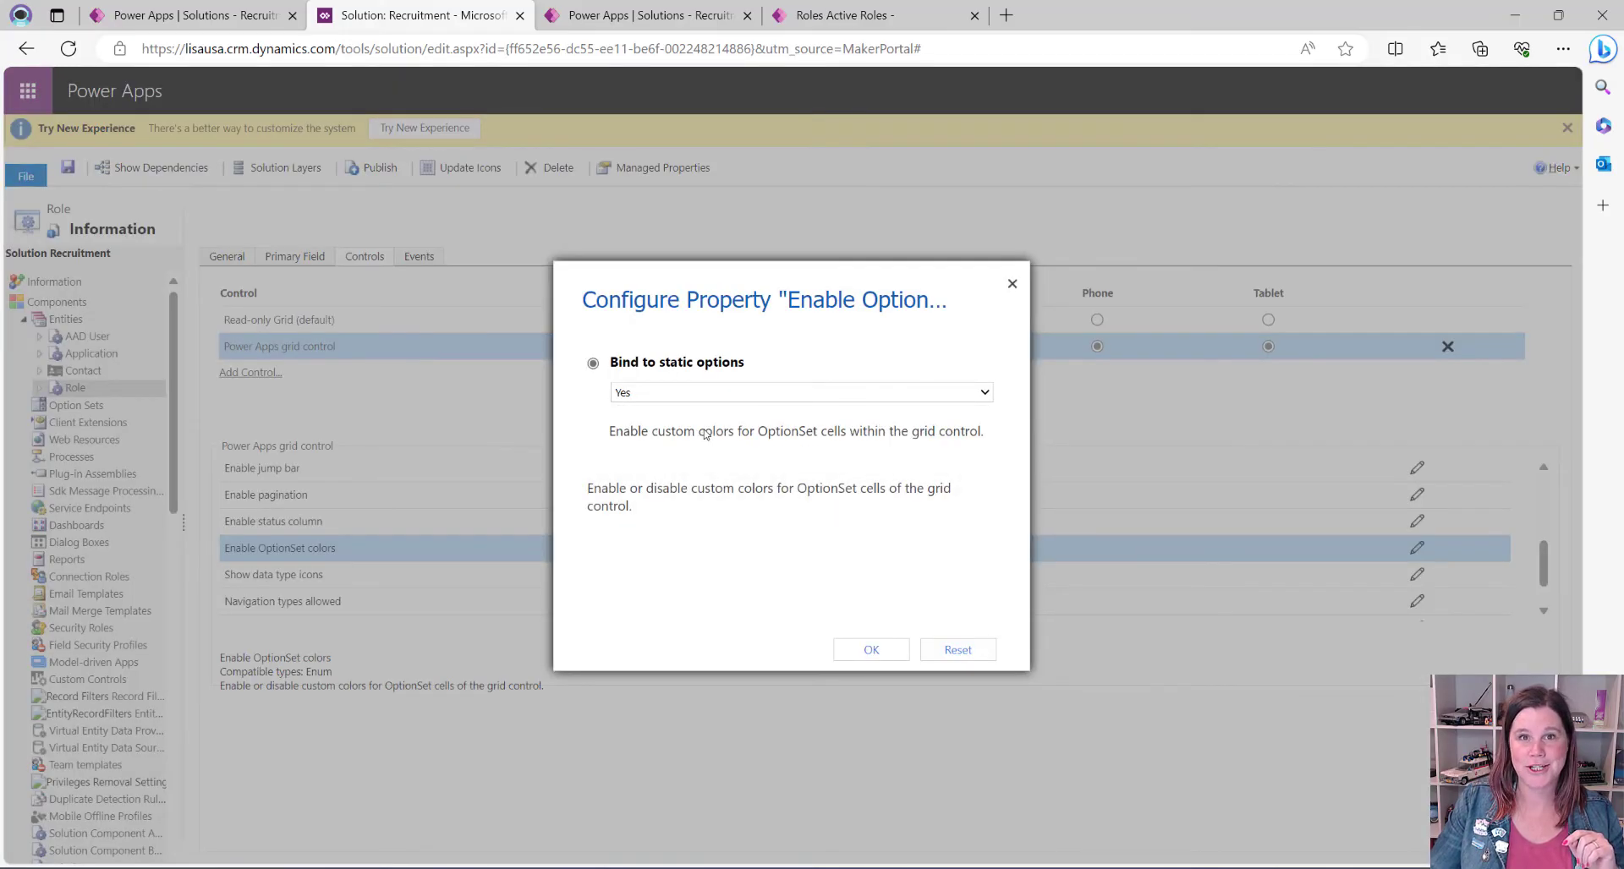
click(869, 649)
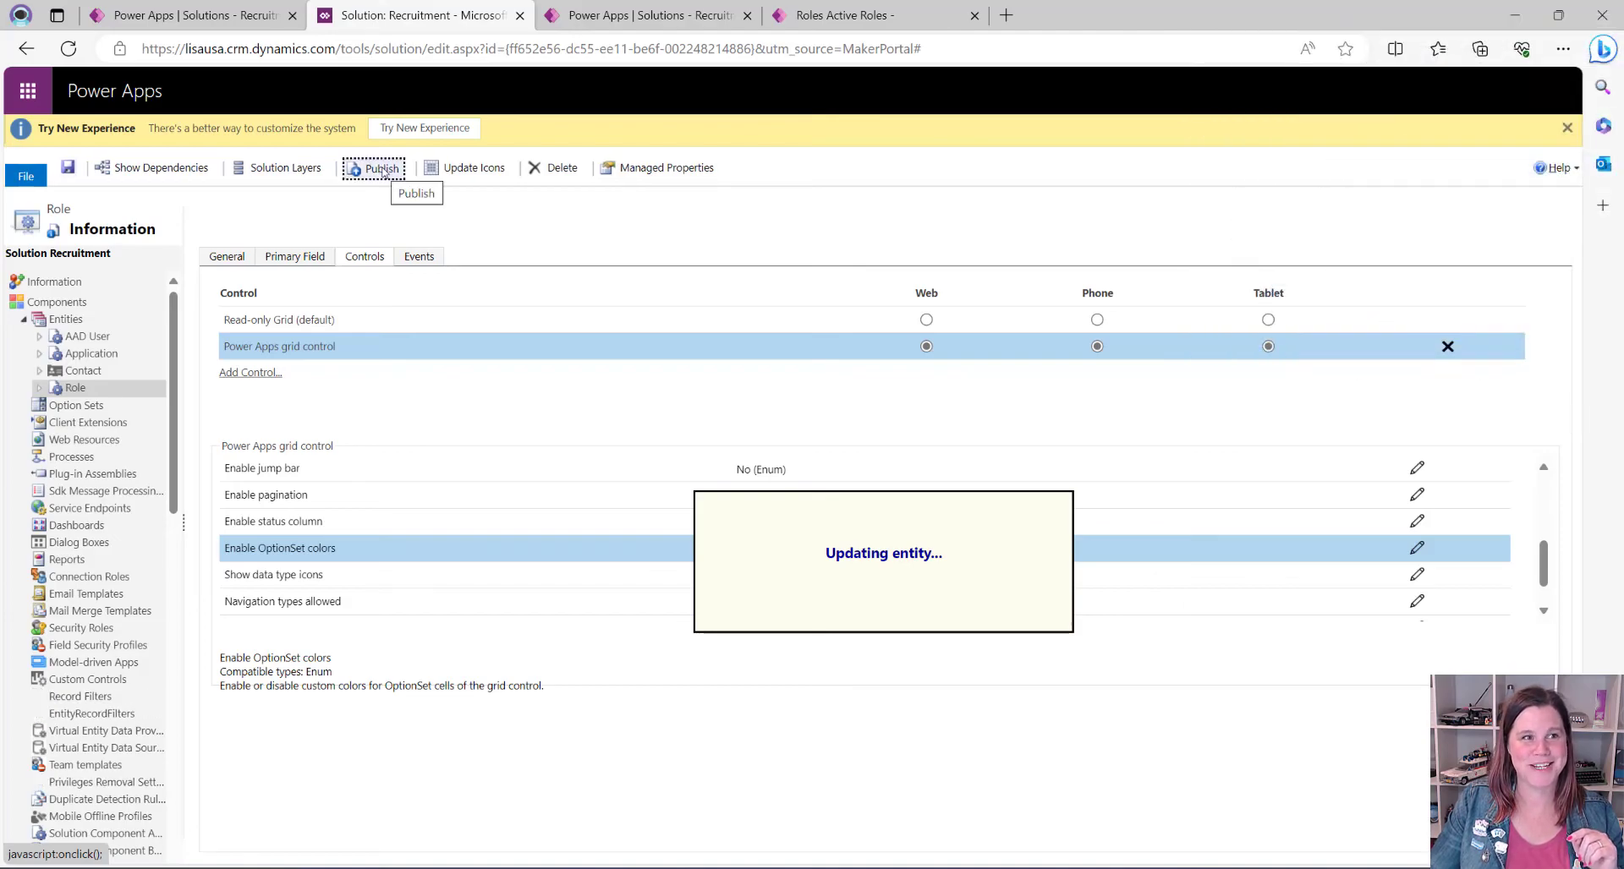
Step: Publish the Role entity's customizations and close the classic editor tab
click(380, 168)
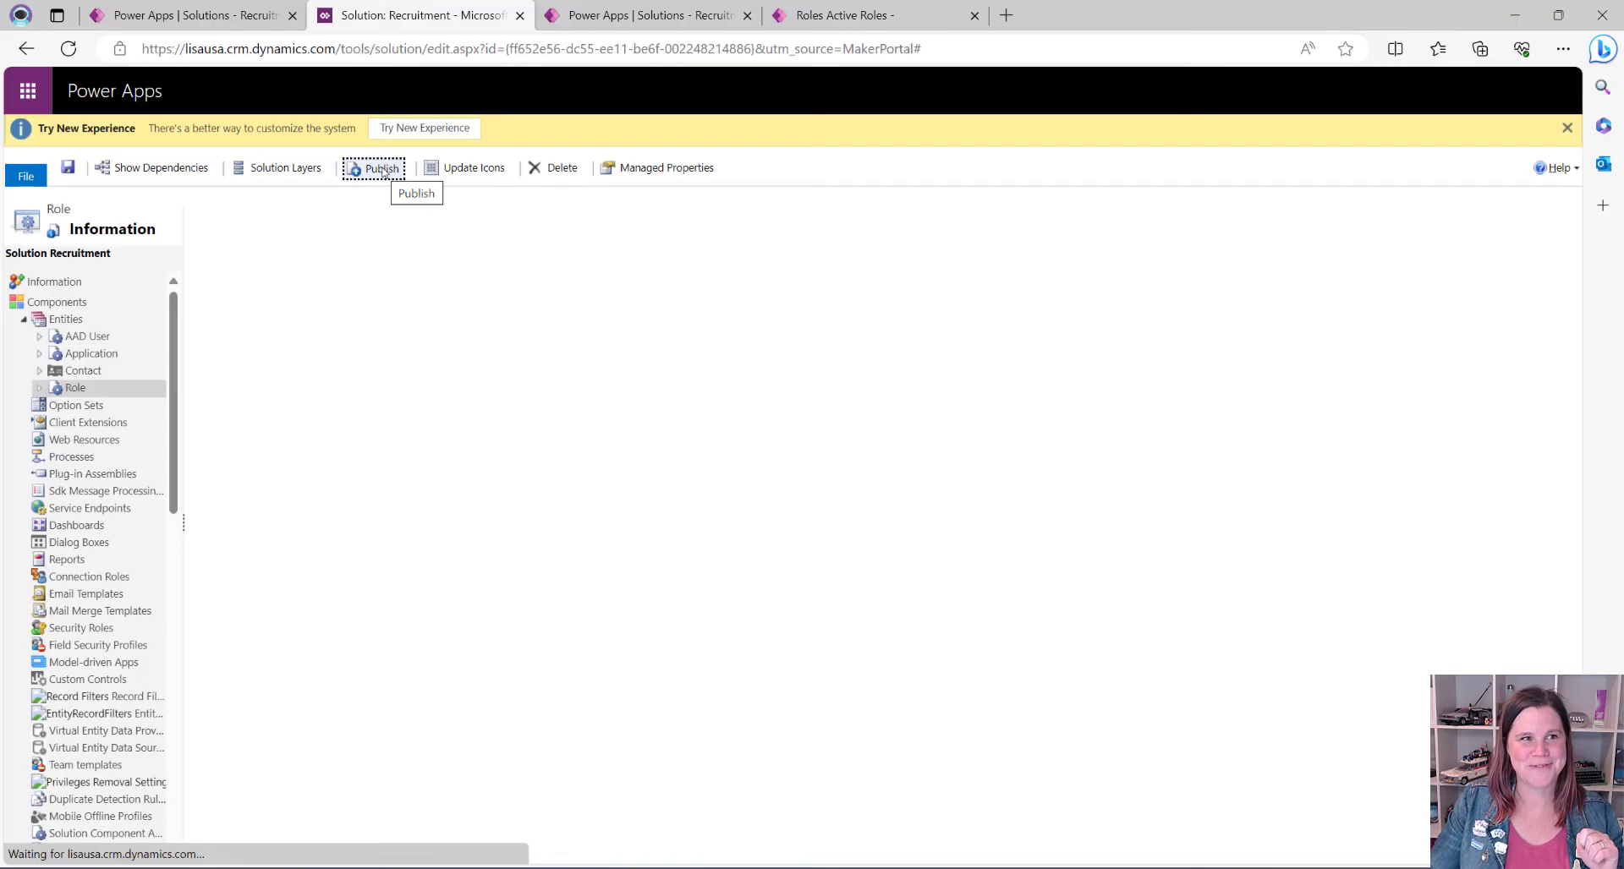
click(75, 387)
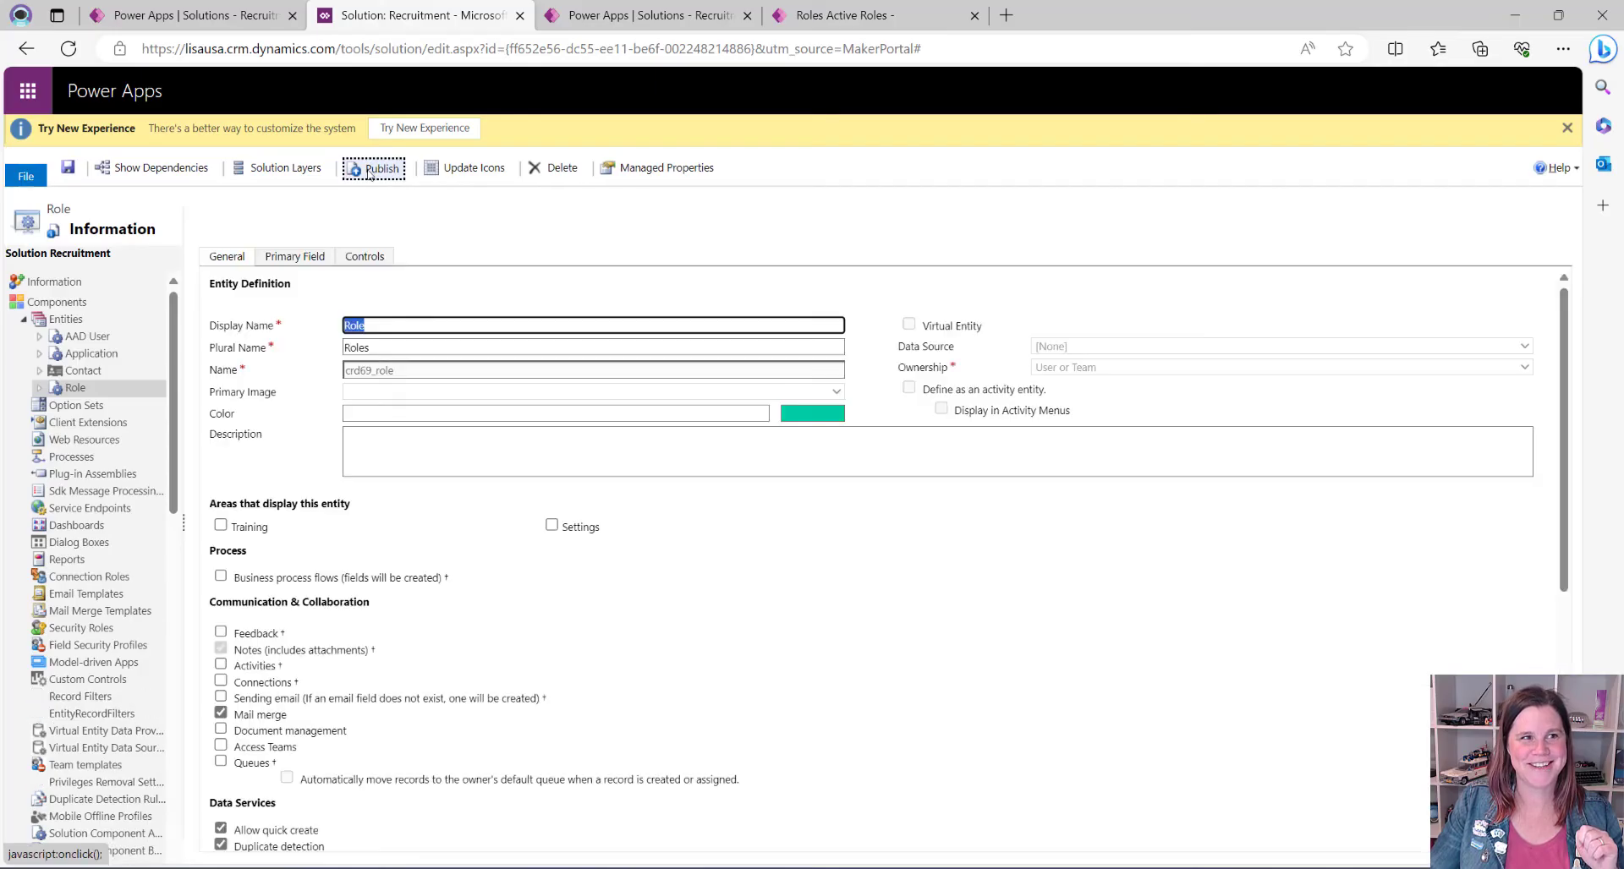
click(381, 168)
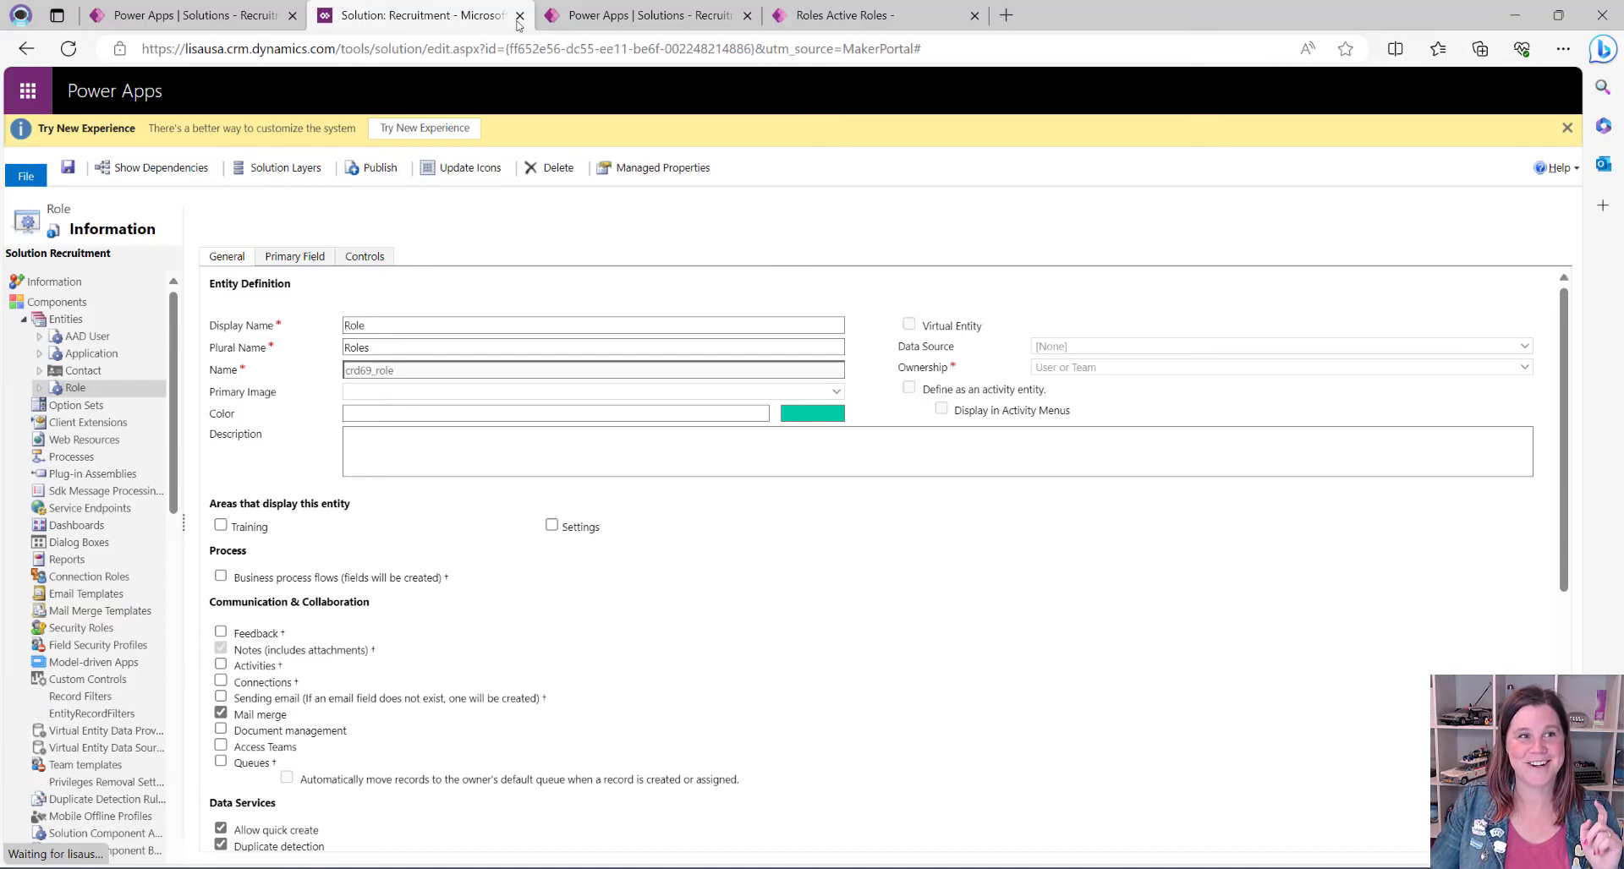
click(521, 15)
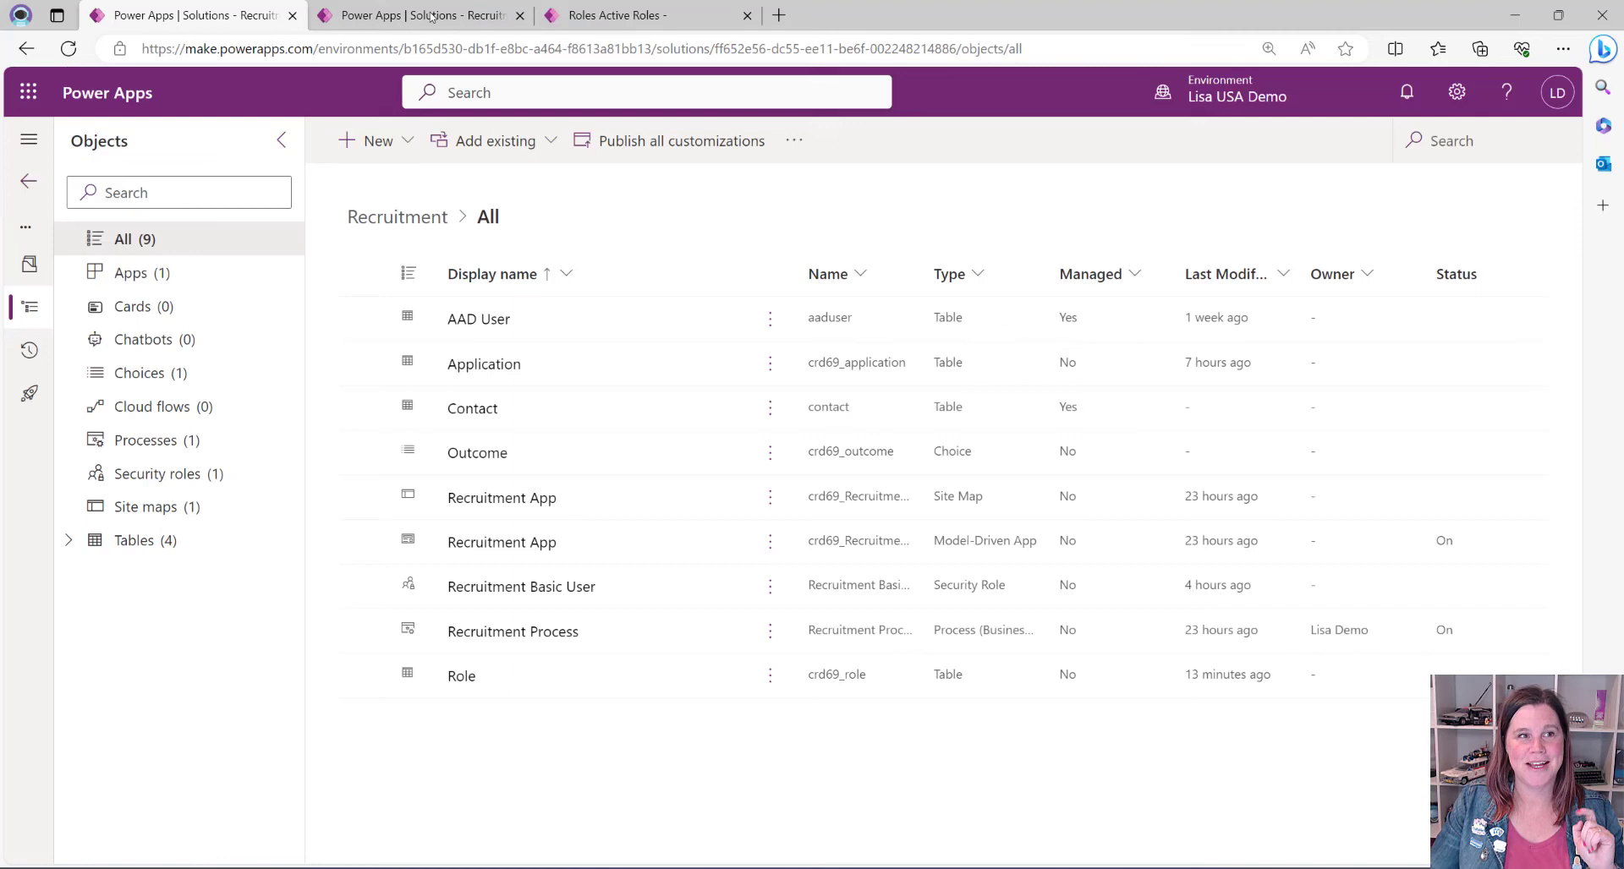
mouse_move(420, 15)
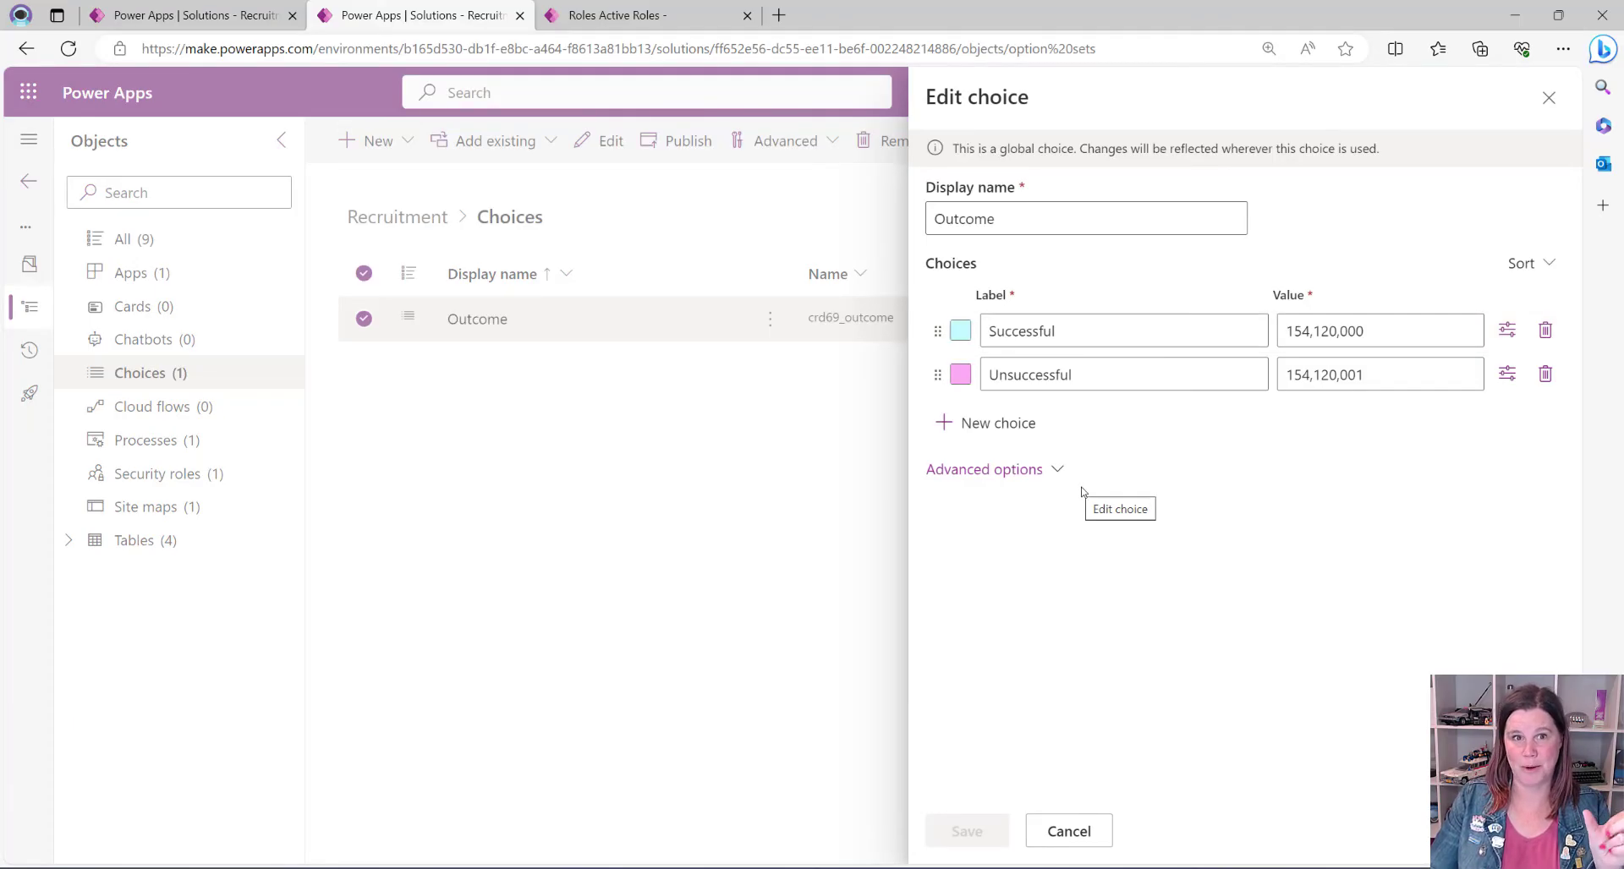
Step: Switch to the Recruitment App's Active Roles browser tab
click(612, 15)
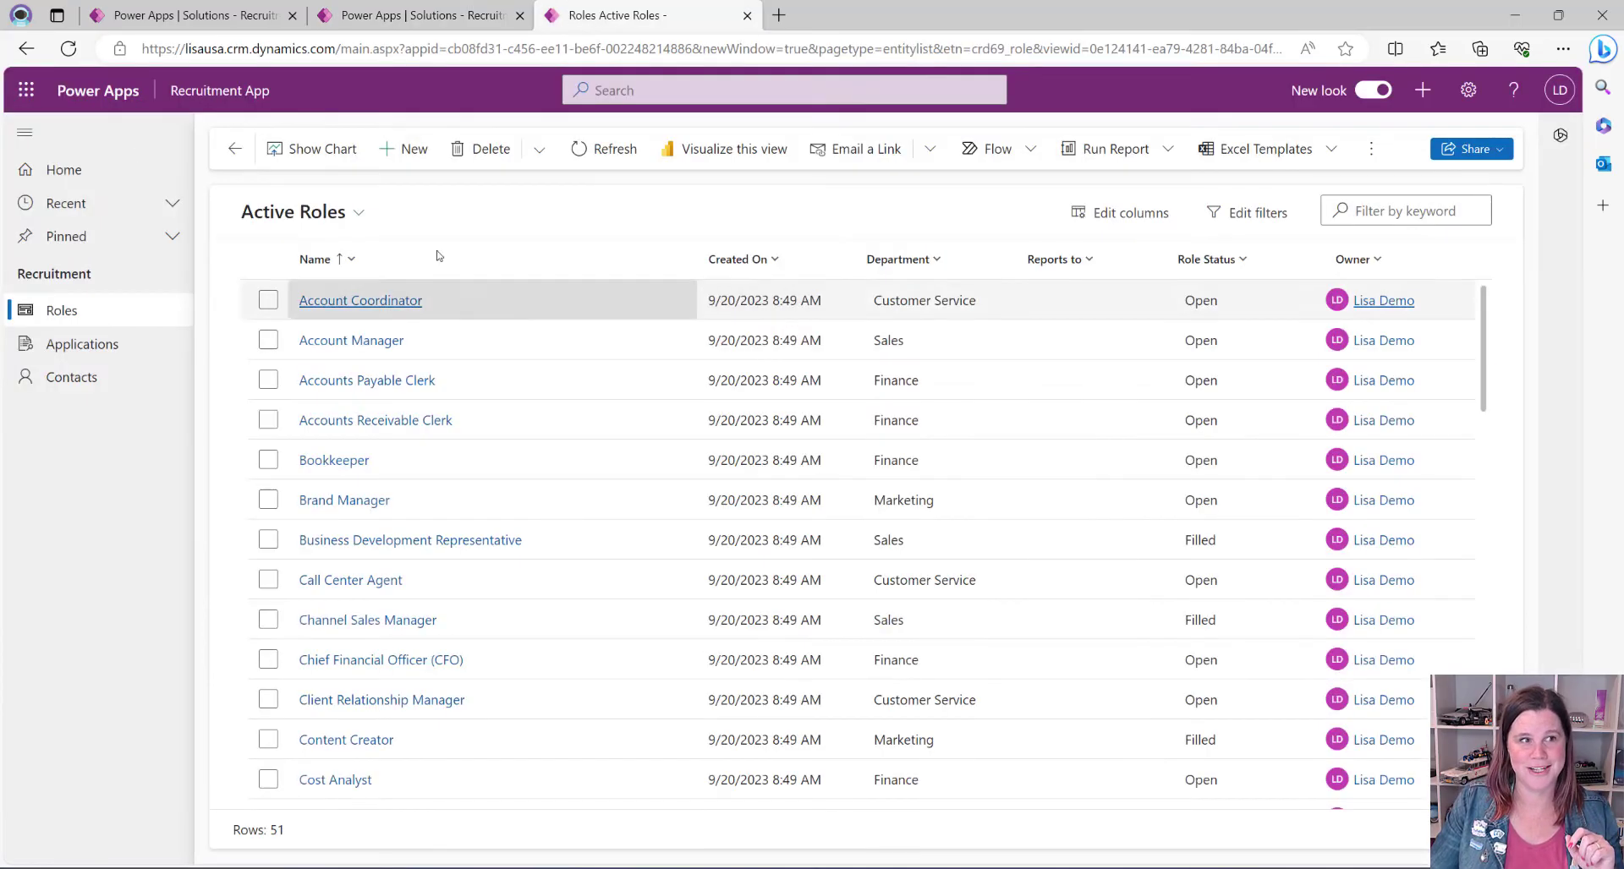
mouse_move(1372, 89)
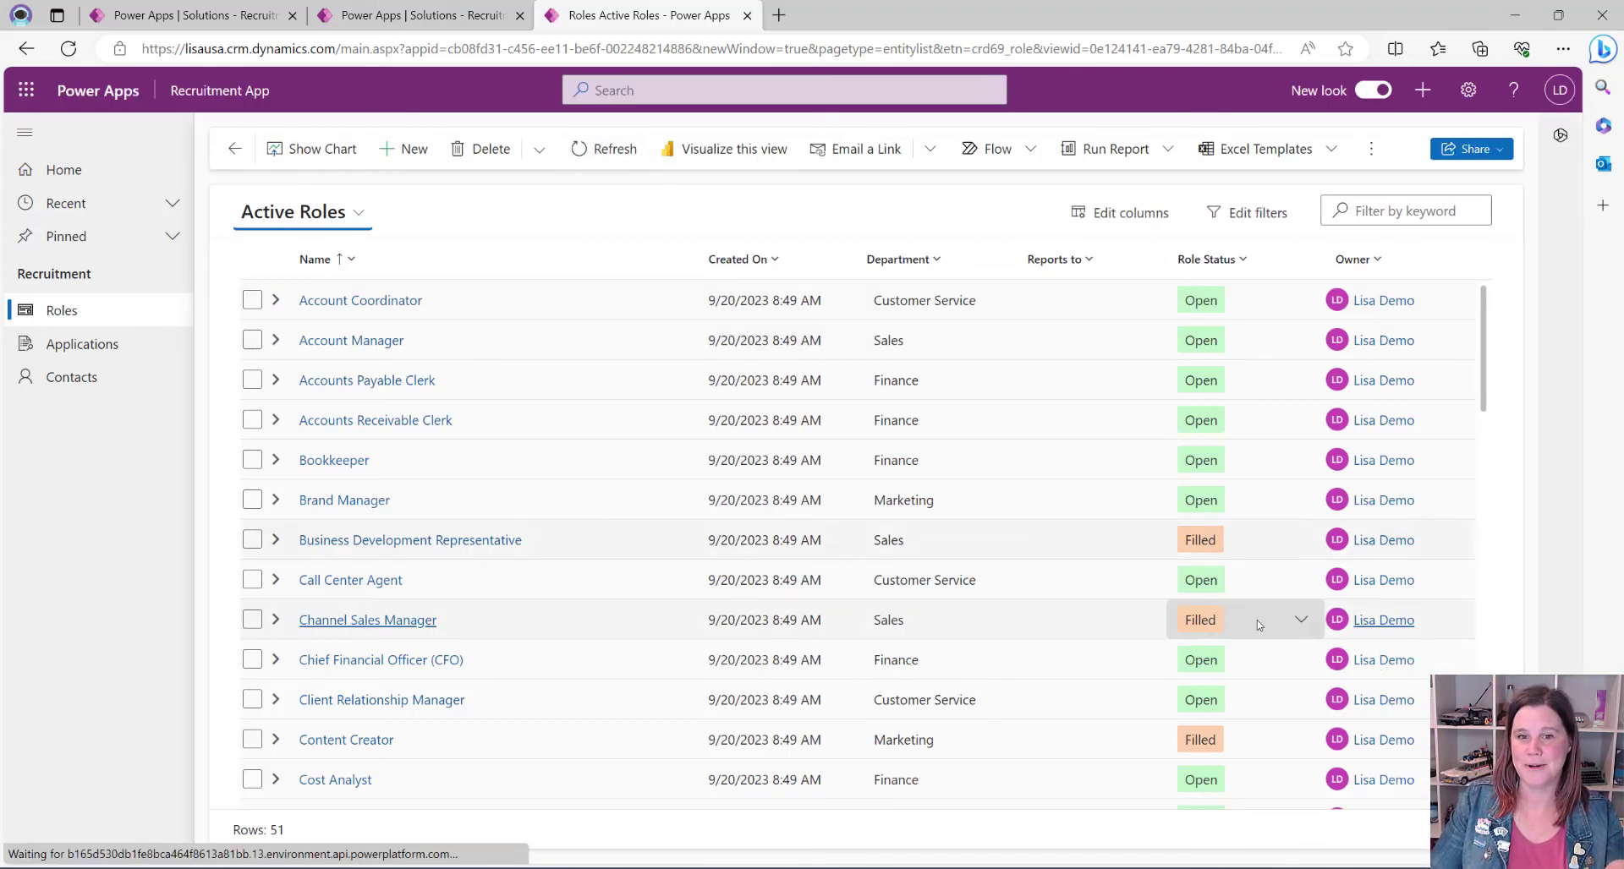
mouse_move(1240, 612)
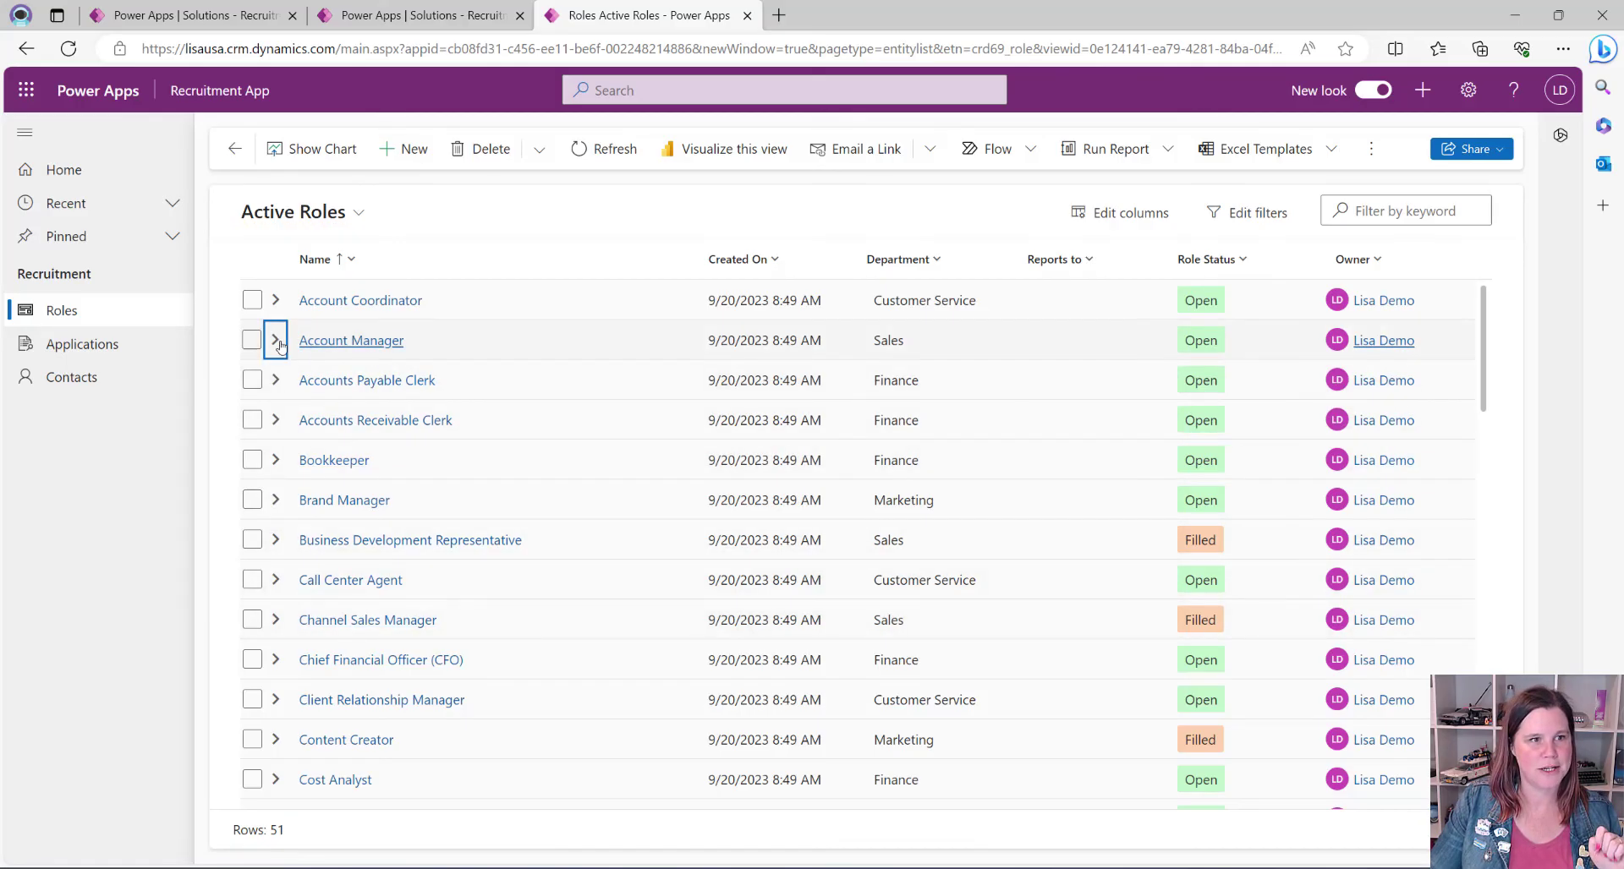
Step: Expand Account Manager's nested applications and review the Interview Outcome column's sort and filter menu
click(275, 340)
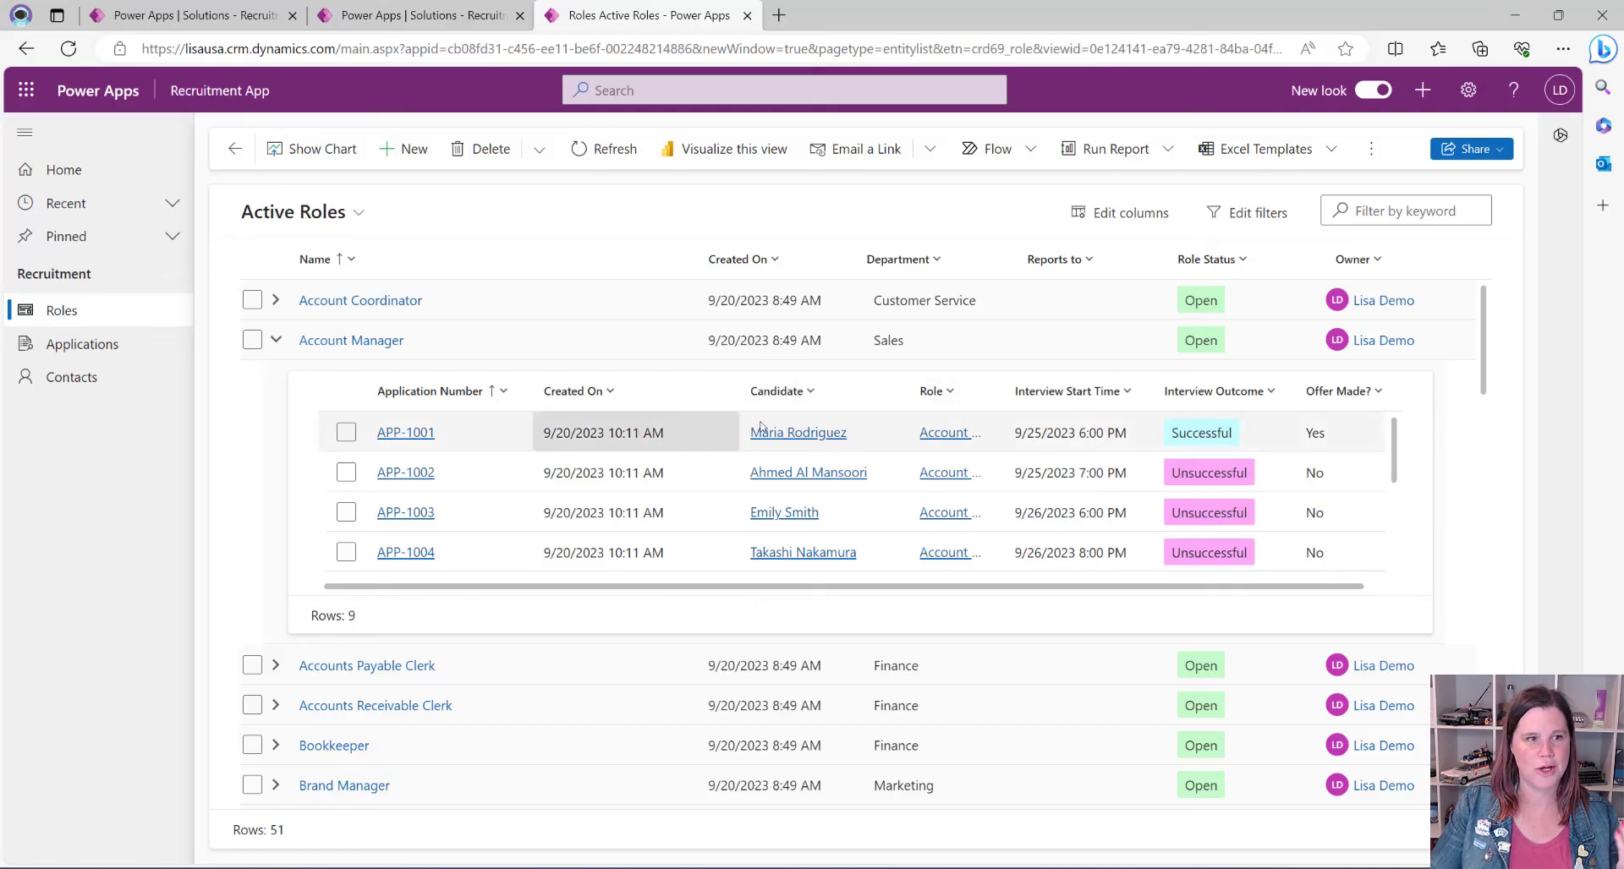
click(1265, 391)
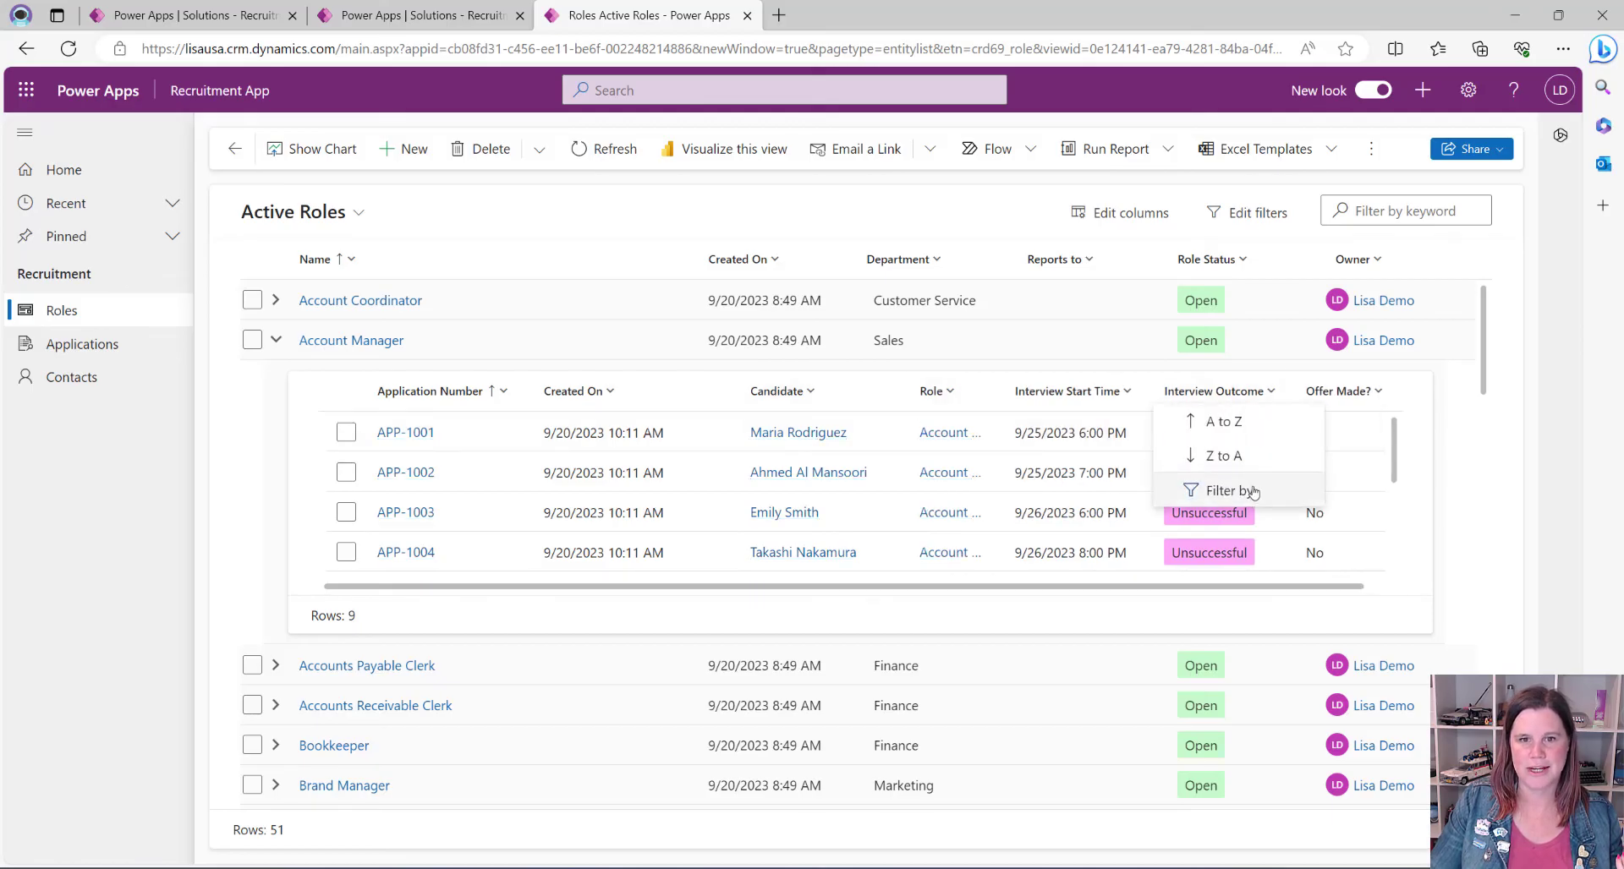
click(1231, 491)
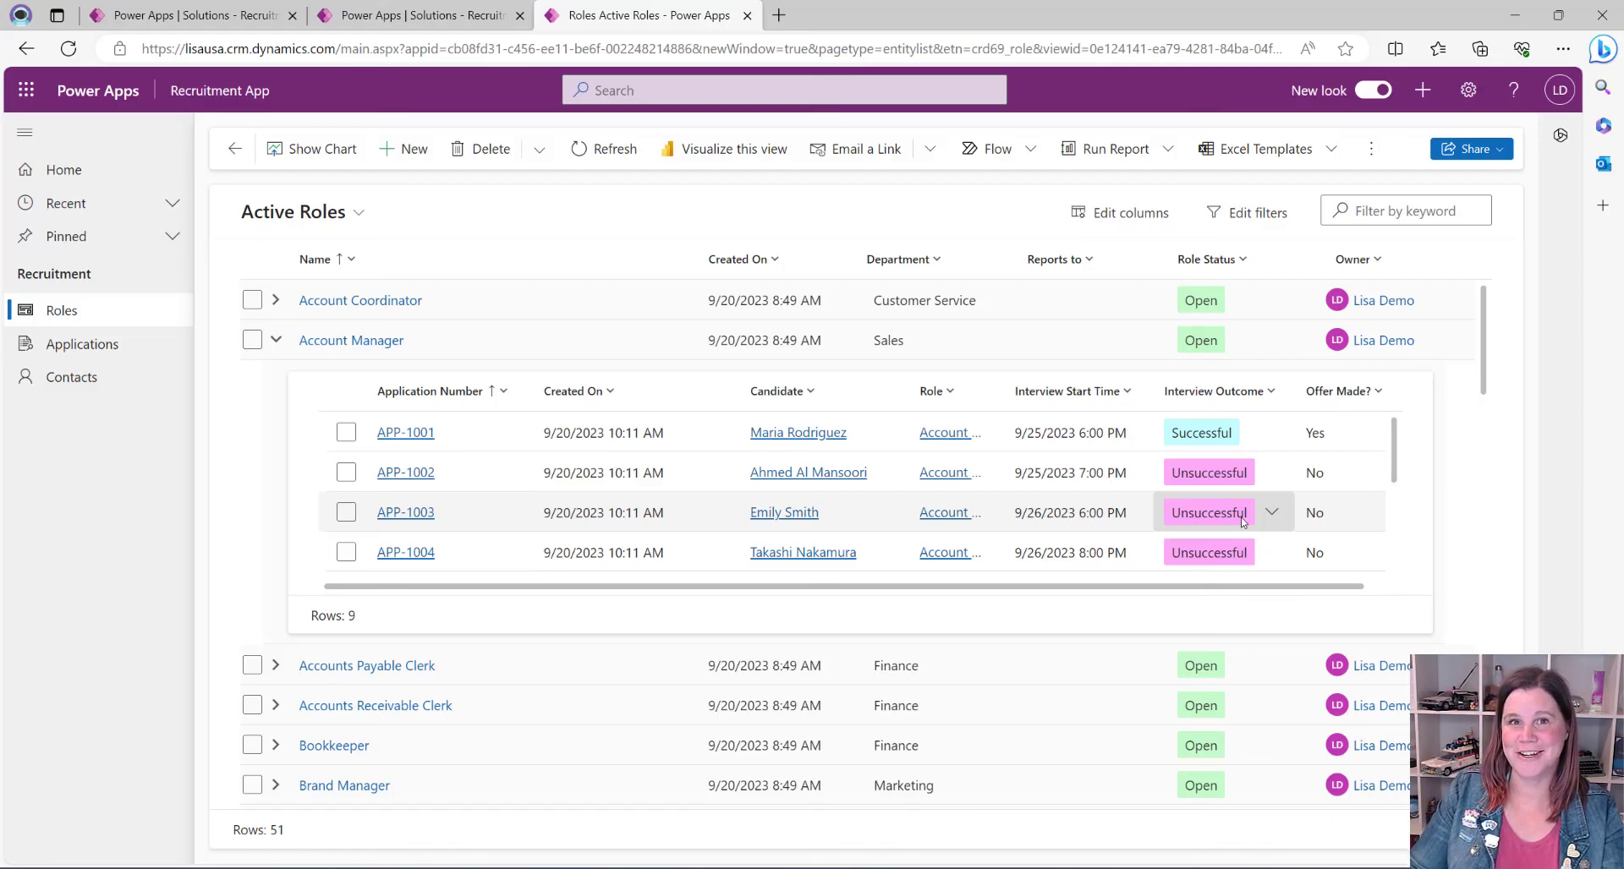
mouse_move(1240, 526)
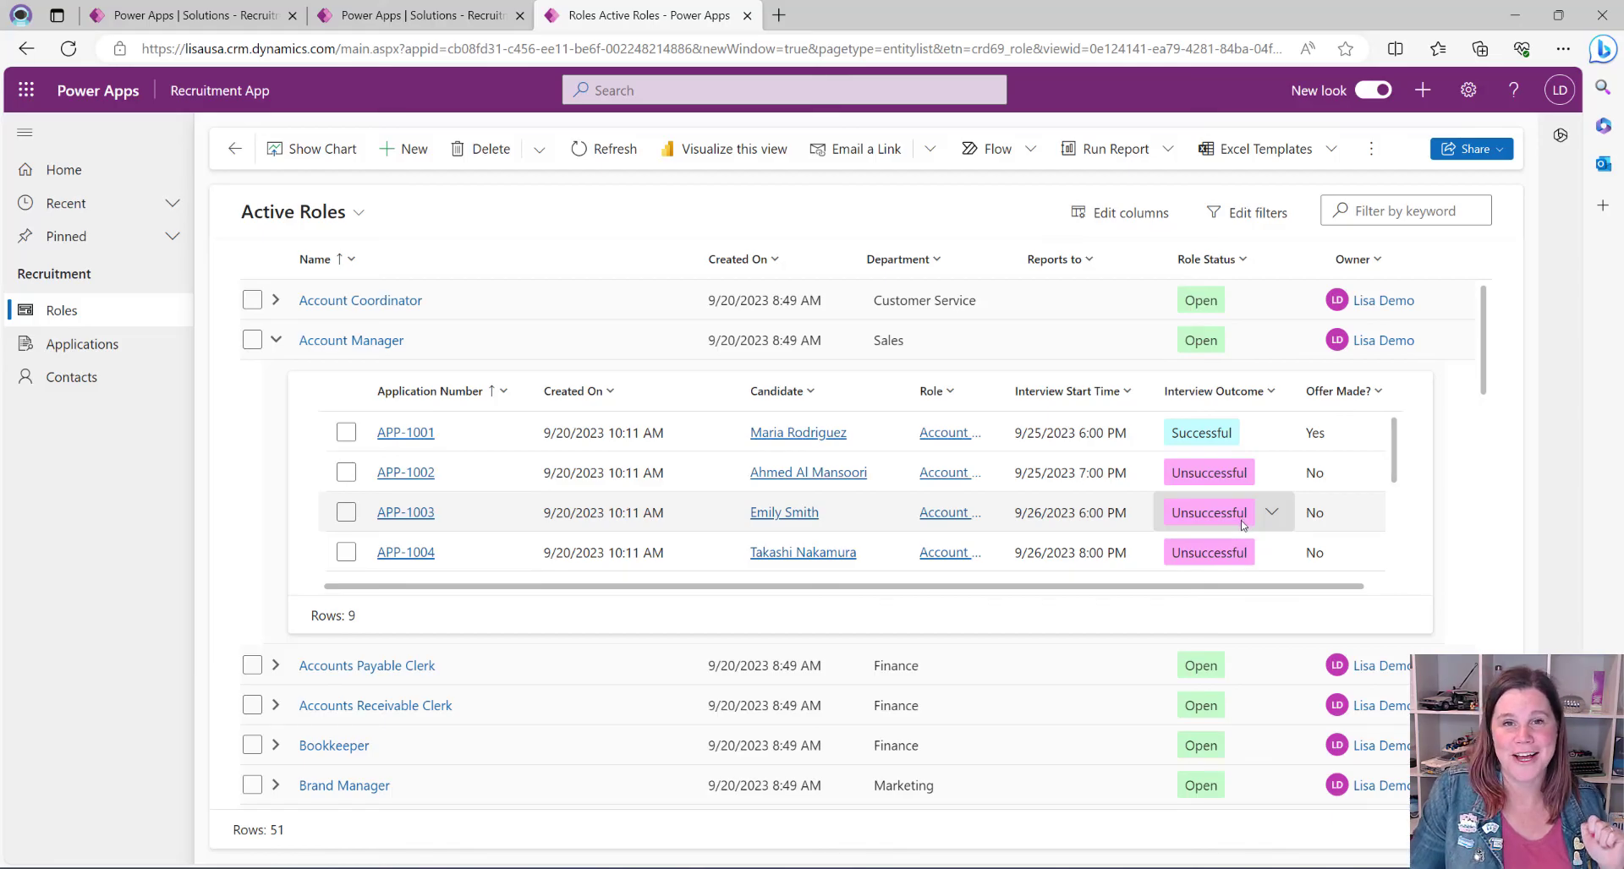